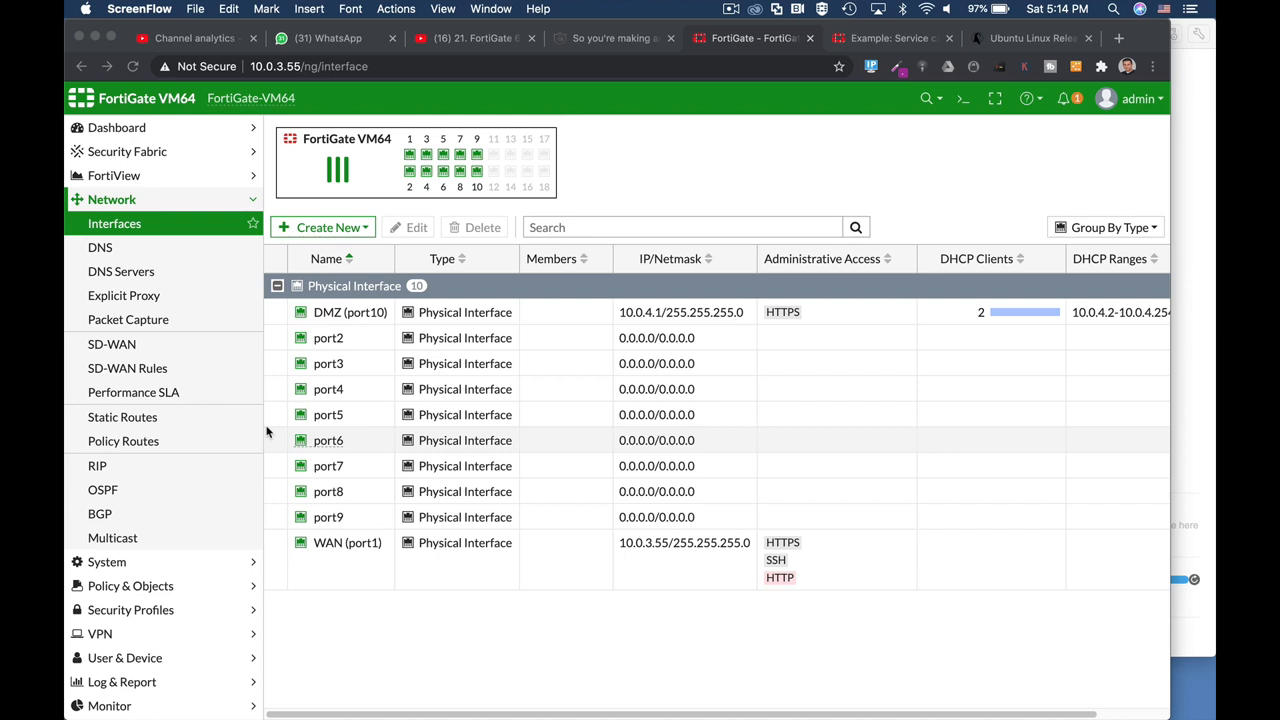
mouse_move(266, 431)
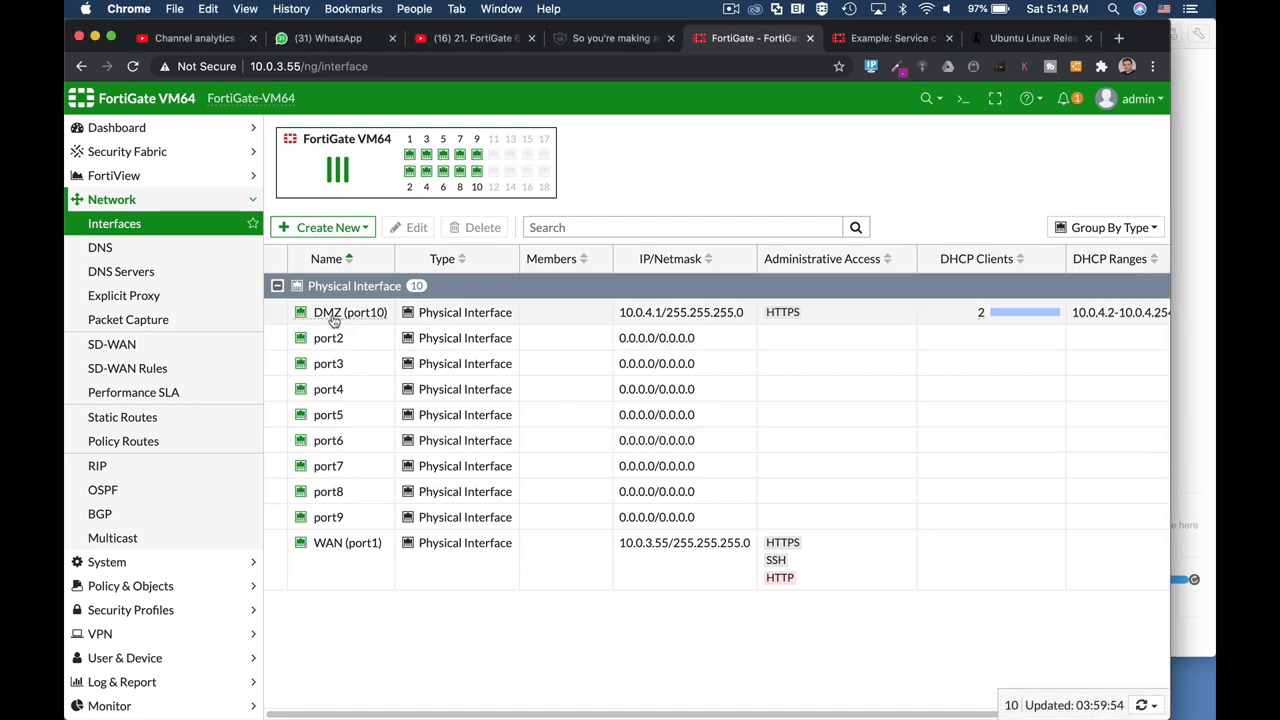
Edit DMZ (port10) and pick client 00:0c:29:53:1f:c9 (10.0.4.3) from its DHCP client list
double_click(350, 312)
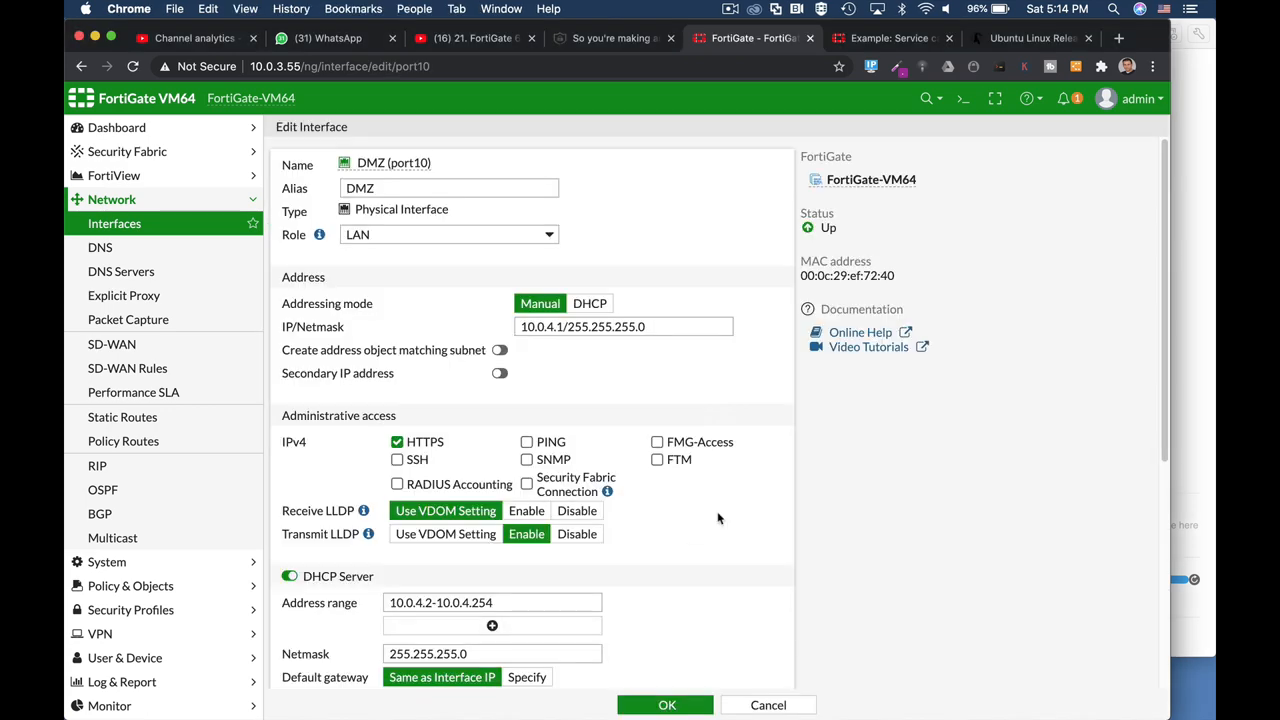
scroll("down", 3)
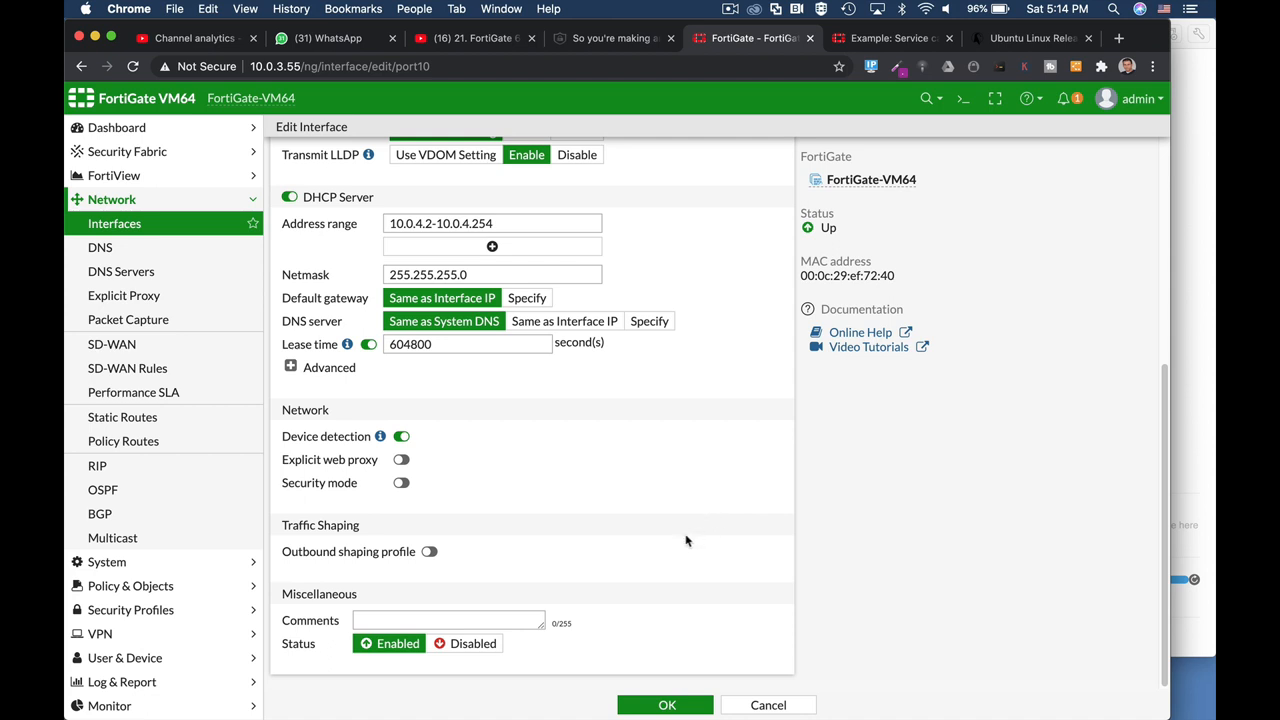
mouse_move(687, 570)
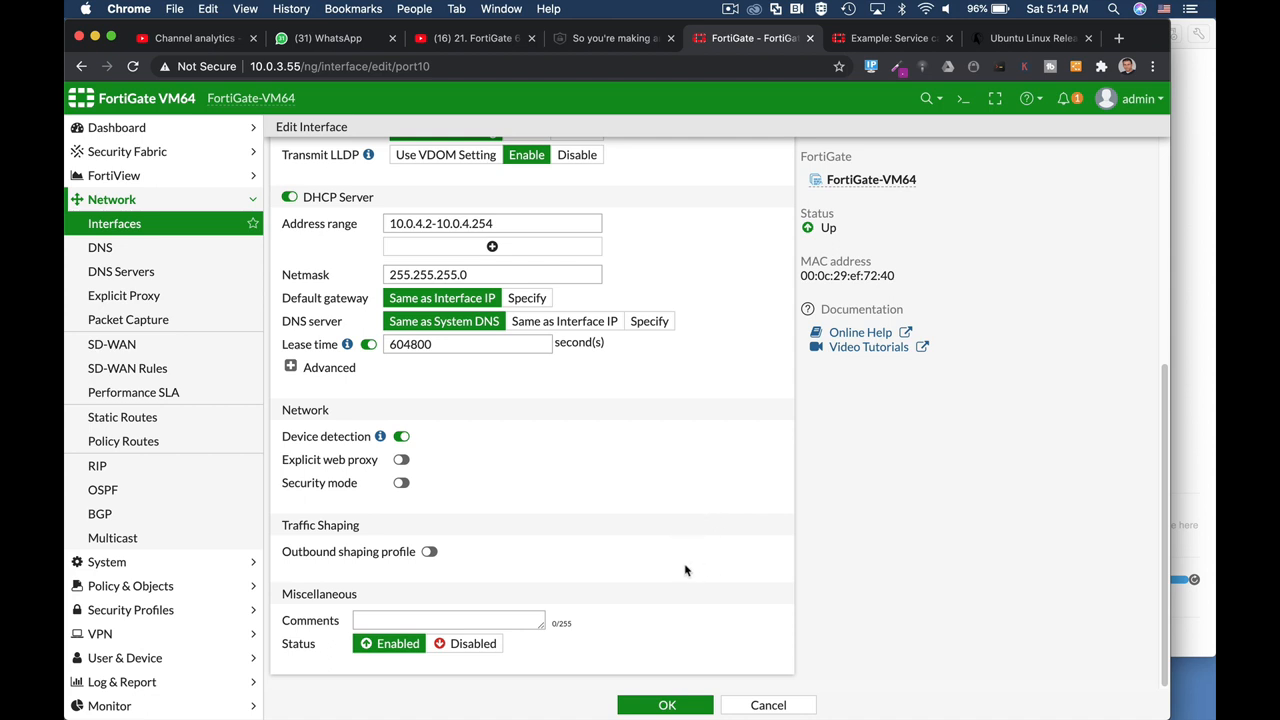
mouse_move(676, 562)
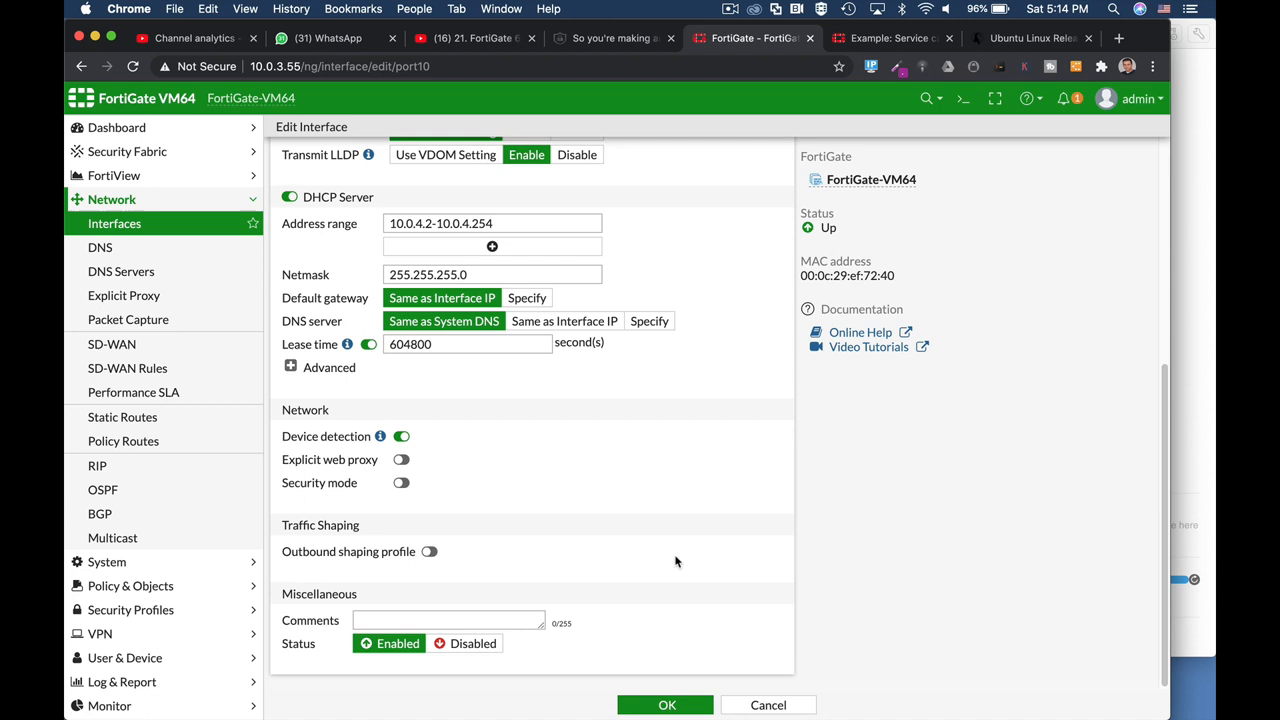
mouse_move(683, 578)
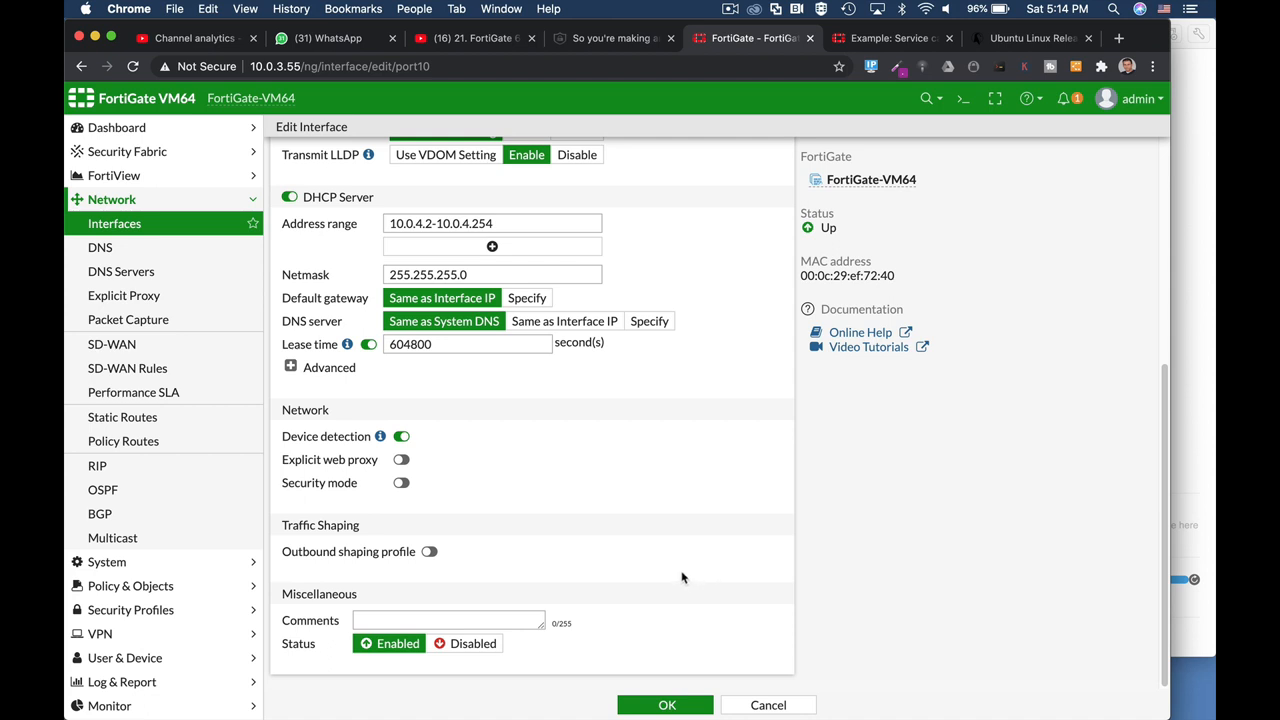
mouse_move(854, 661)
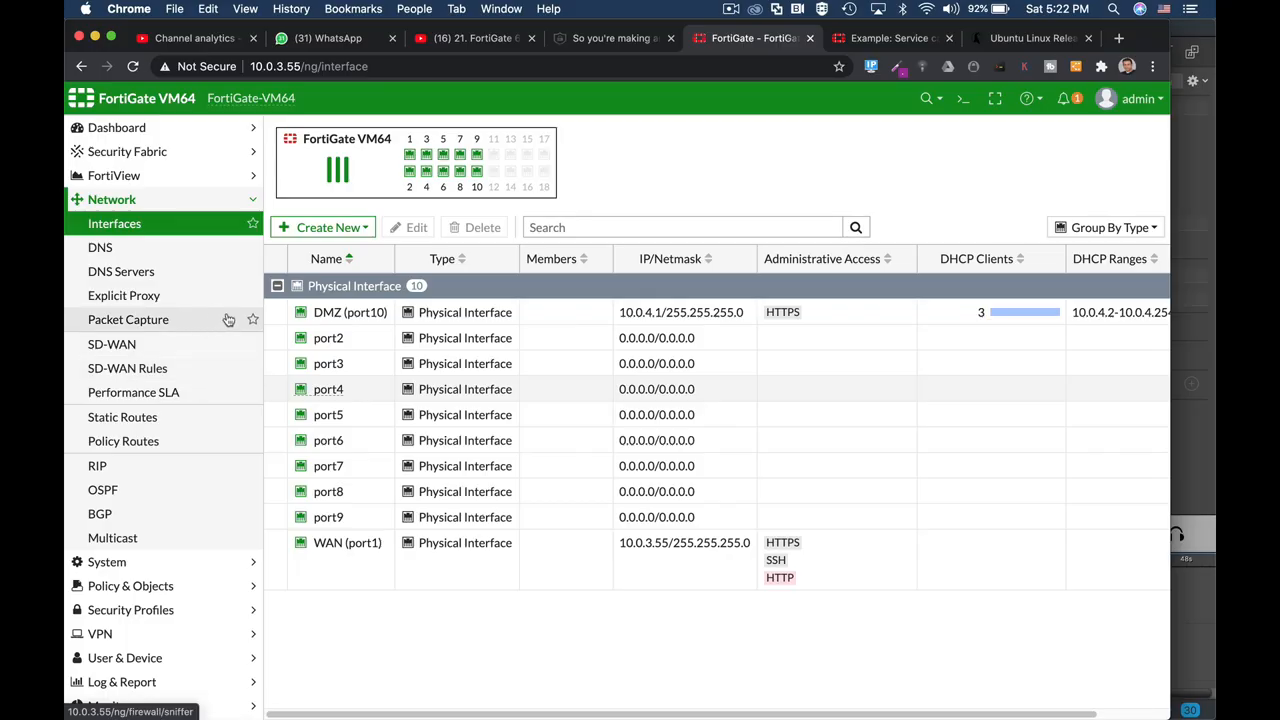
left_click(350, 312)
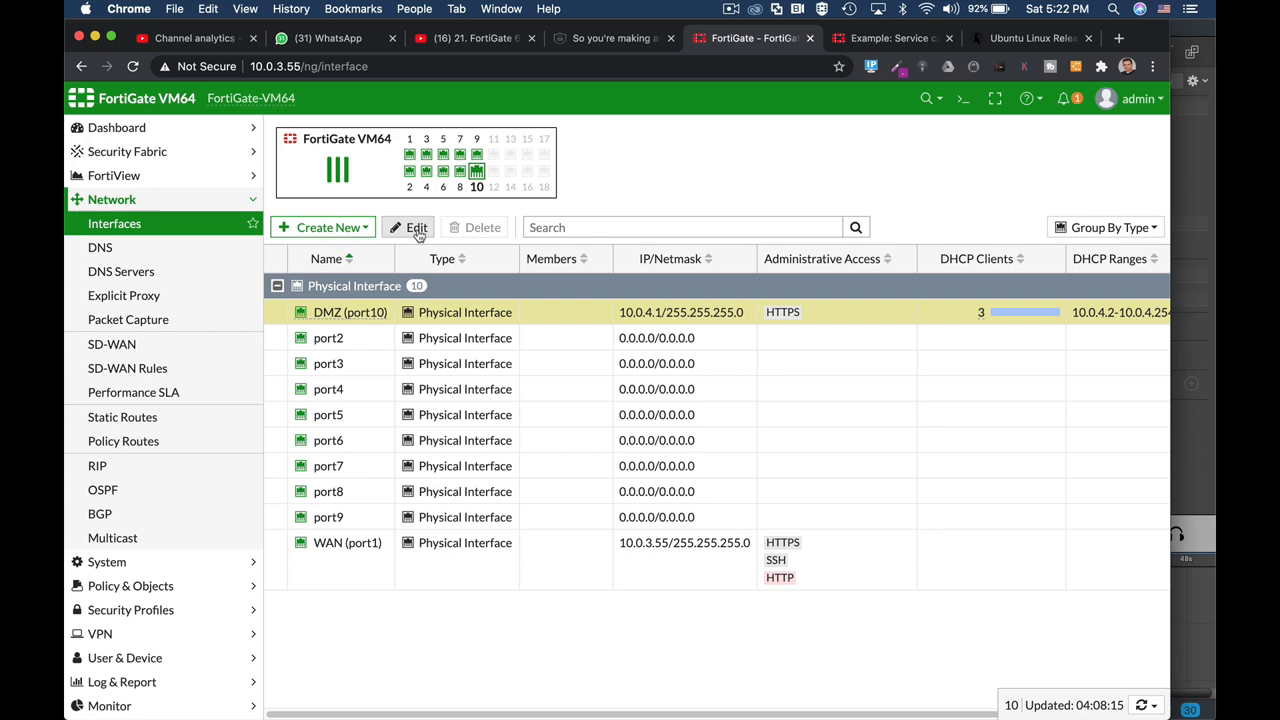
left_click(416, 227)
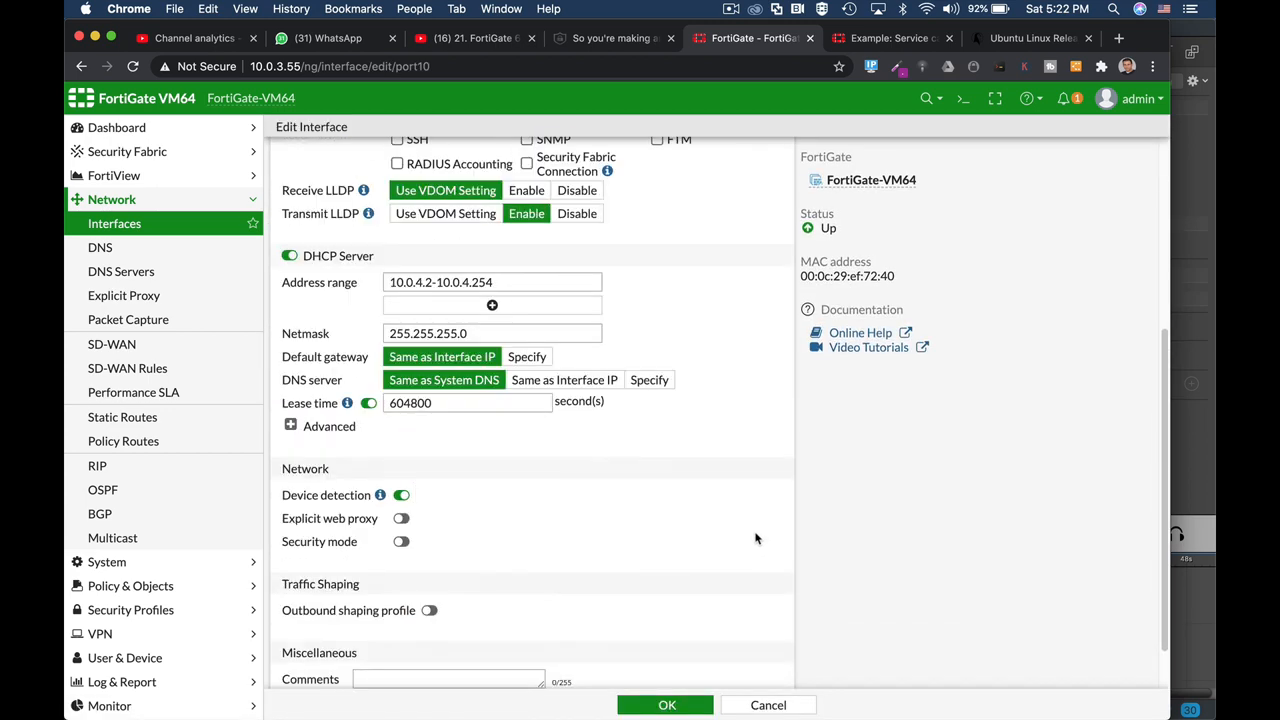
scroll("down", 3)
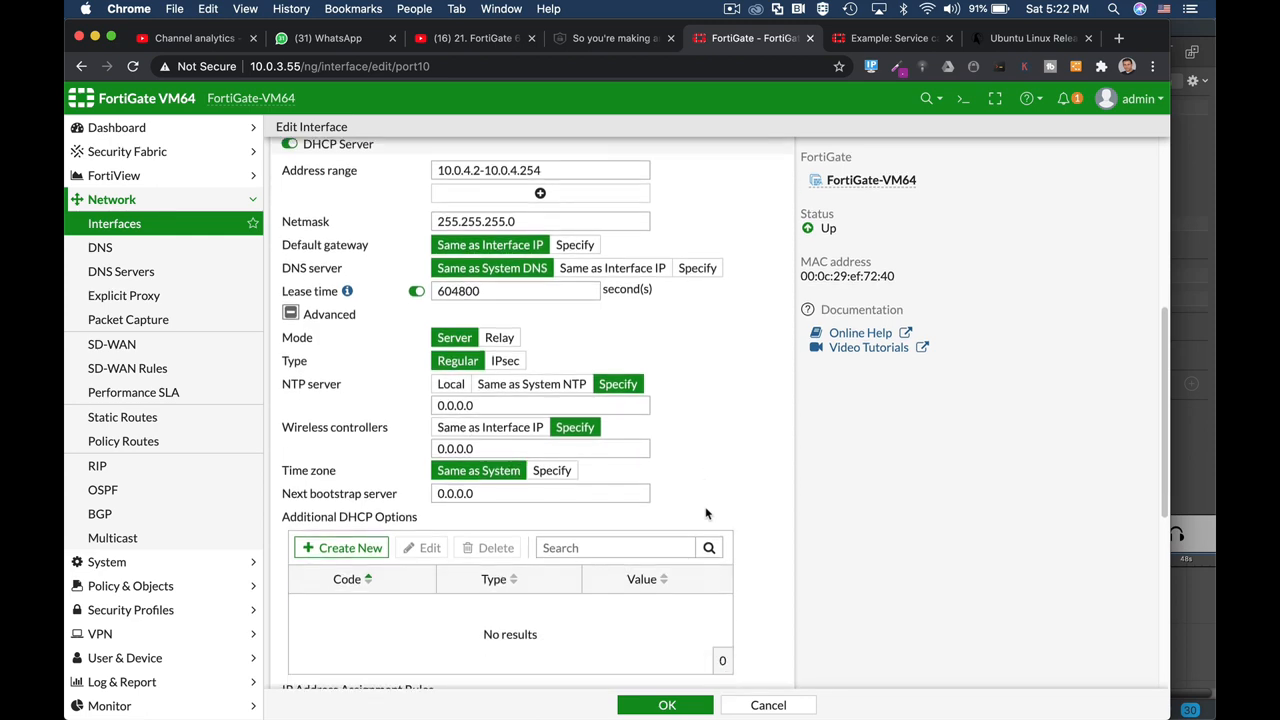
scroll("down", 3)
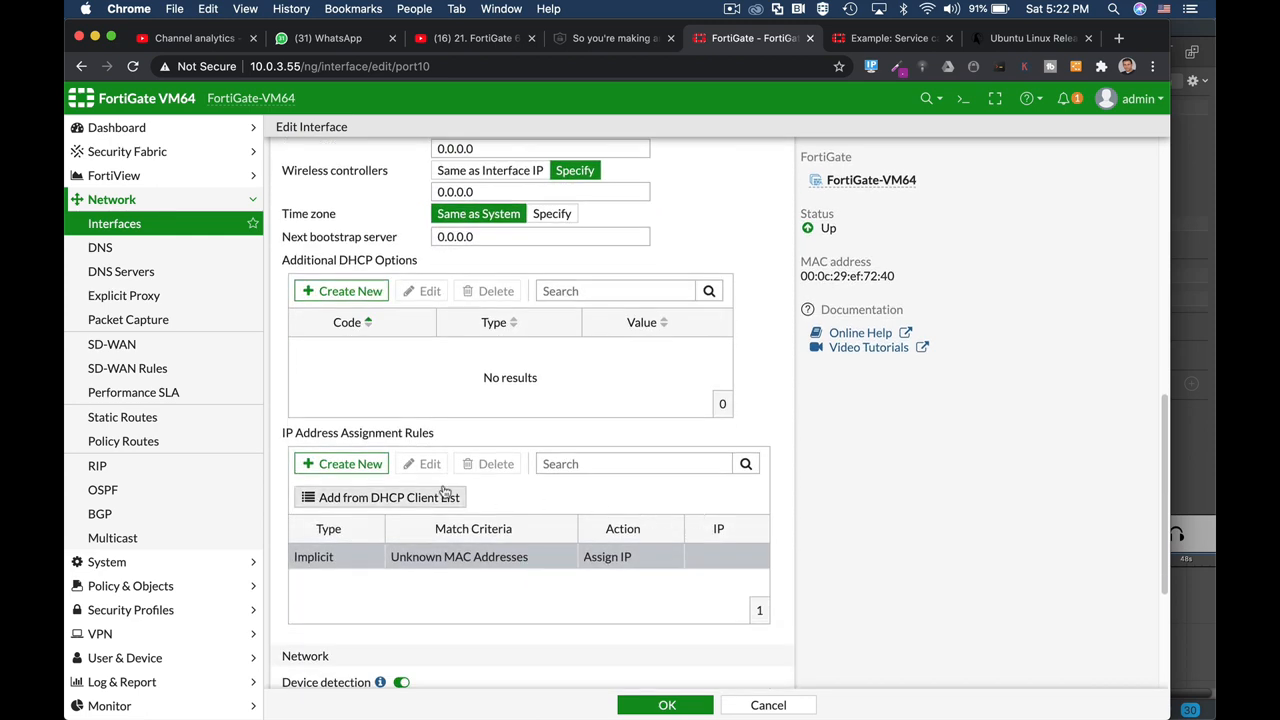
left_click(380, 497)
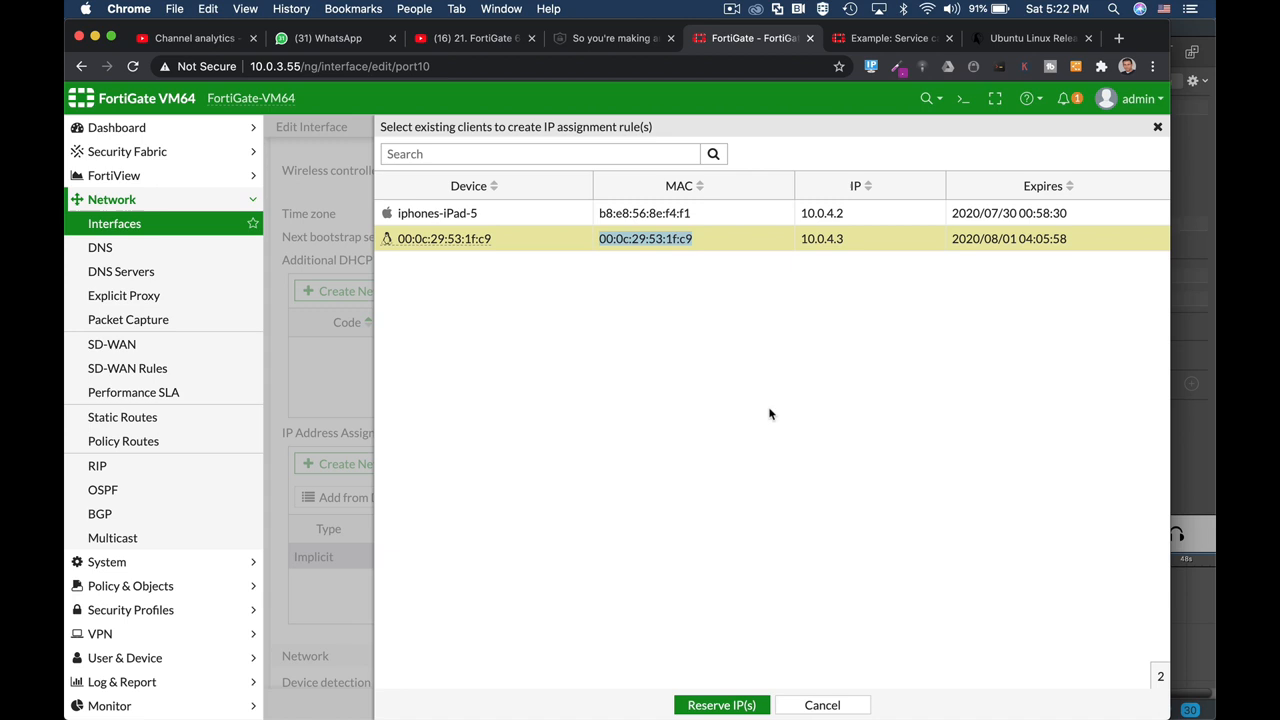
left_click(822, 705)
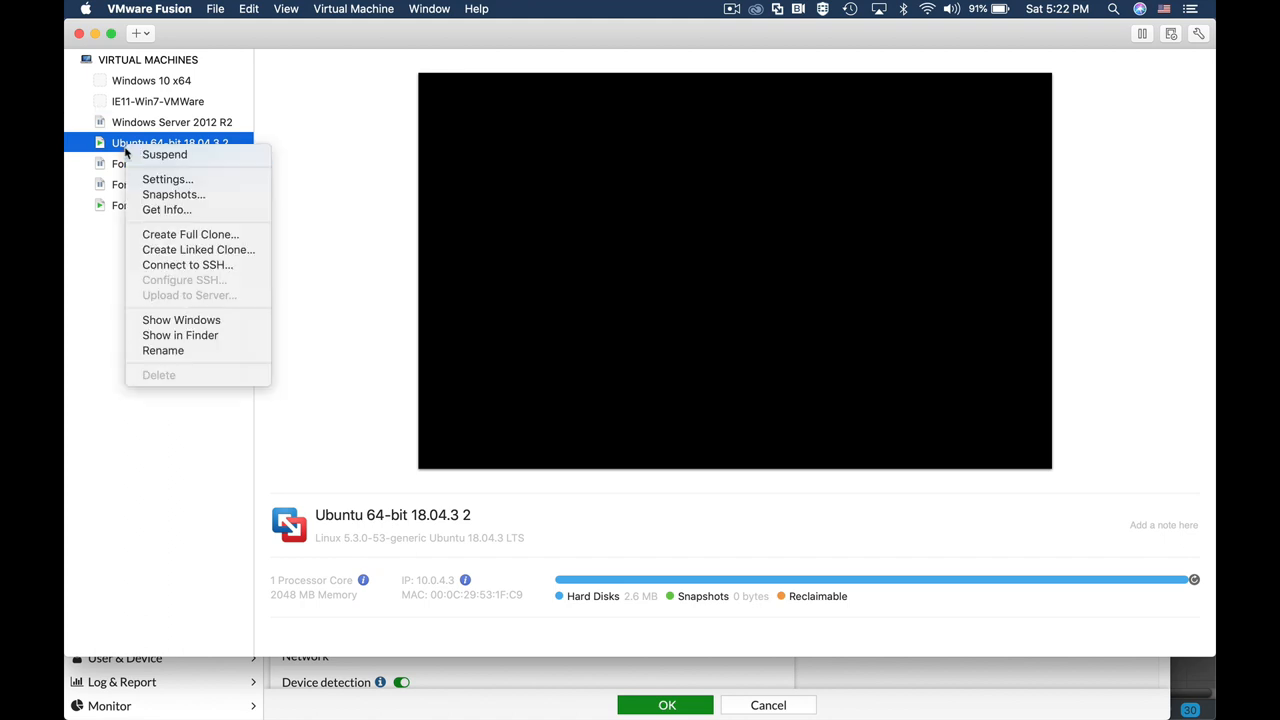
mouse_move(181, 319)
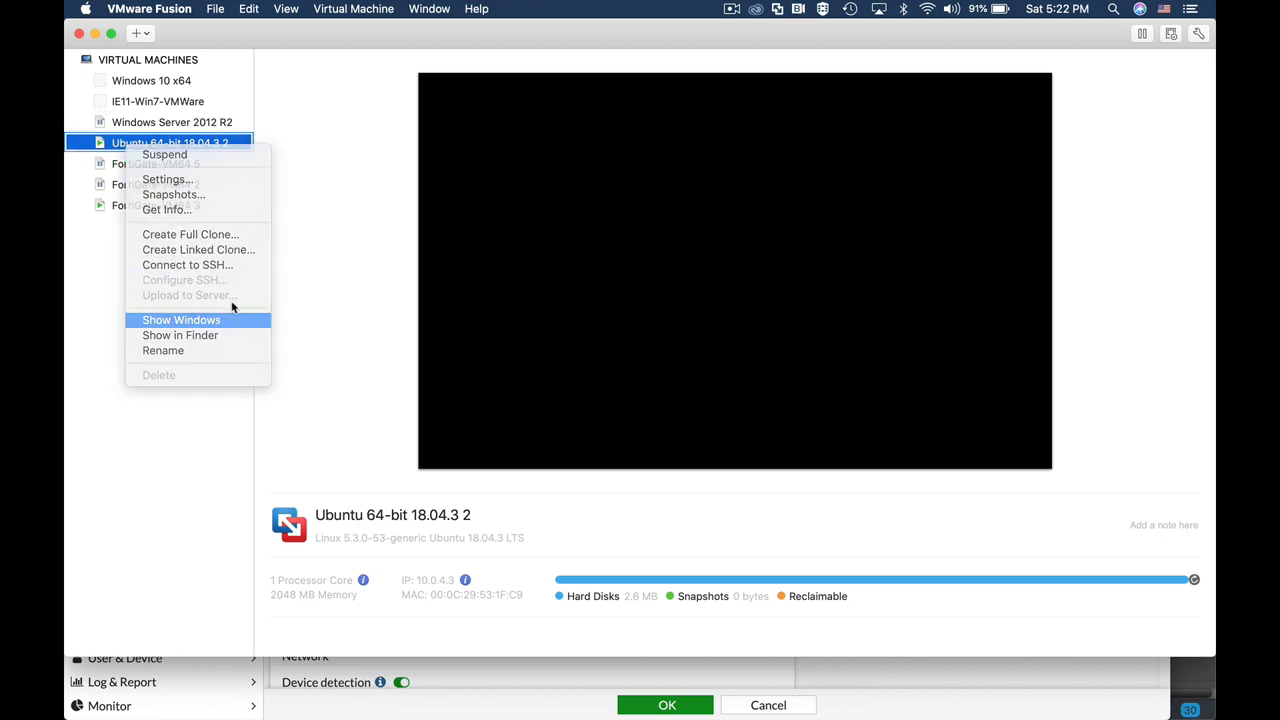
Show the Ubuntu 64-bit VM's window from the VMware Fusion library
left_click(181, 319)
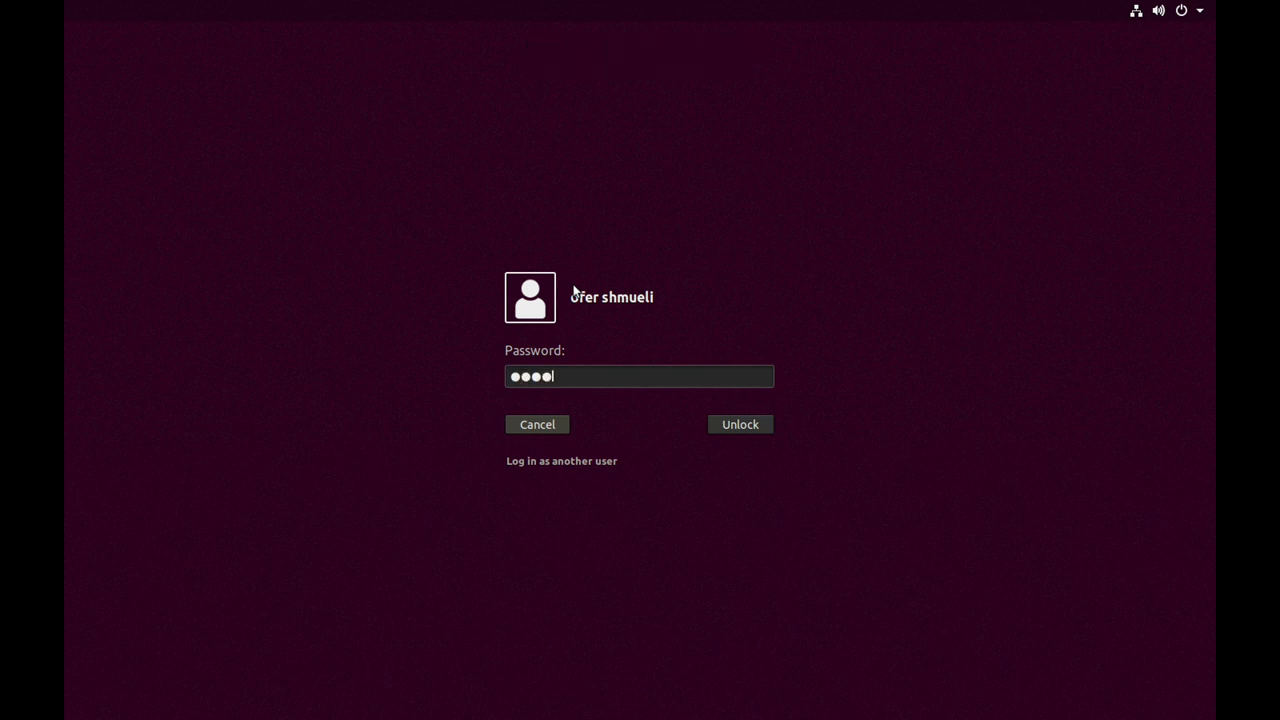
Unlock Ubuntu, rerun ifconfig and highlight ens33's inet address 10.0.4.3
left_click(739, 424)
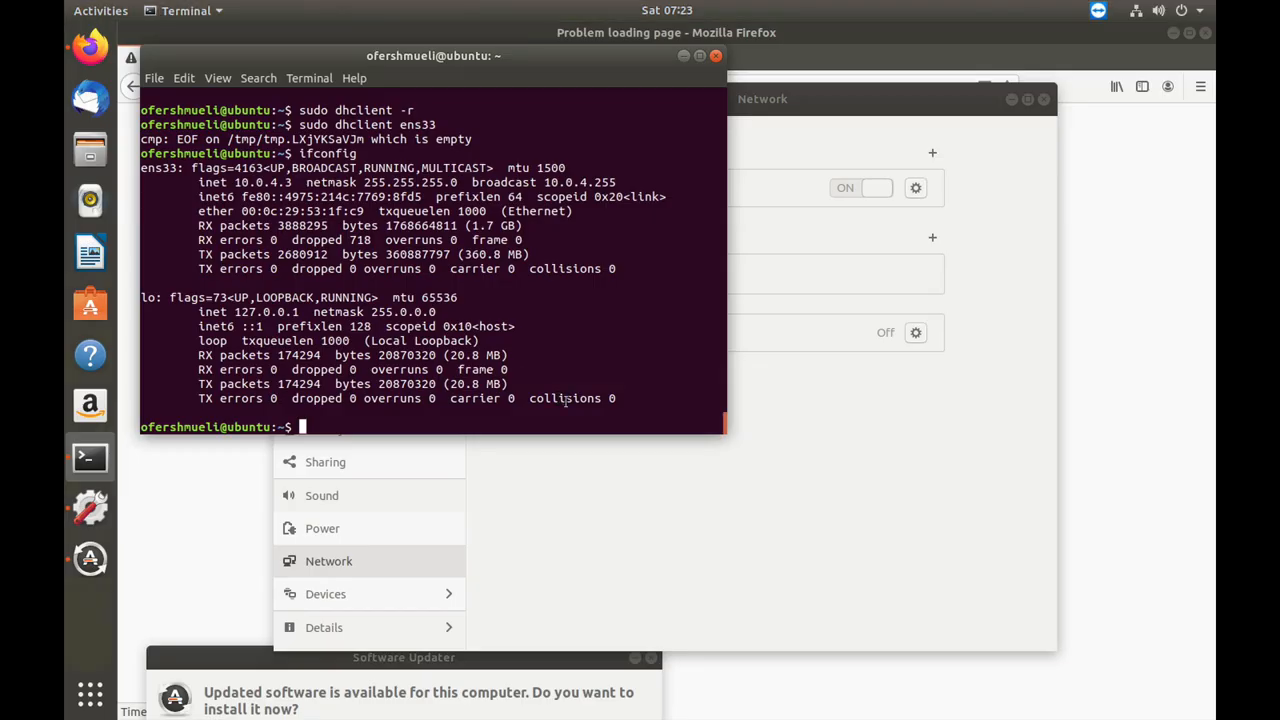
type("if")
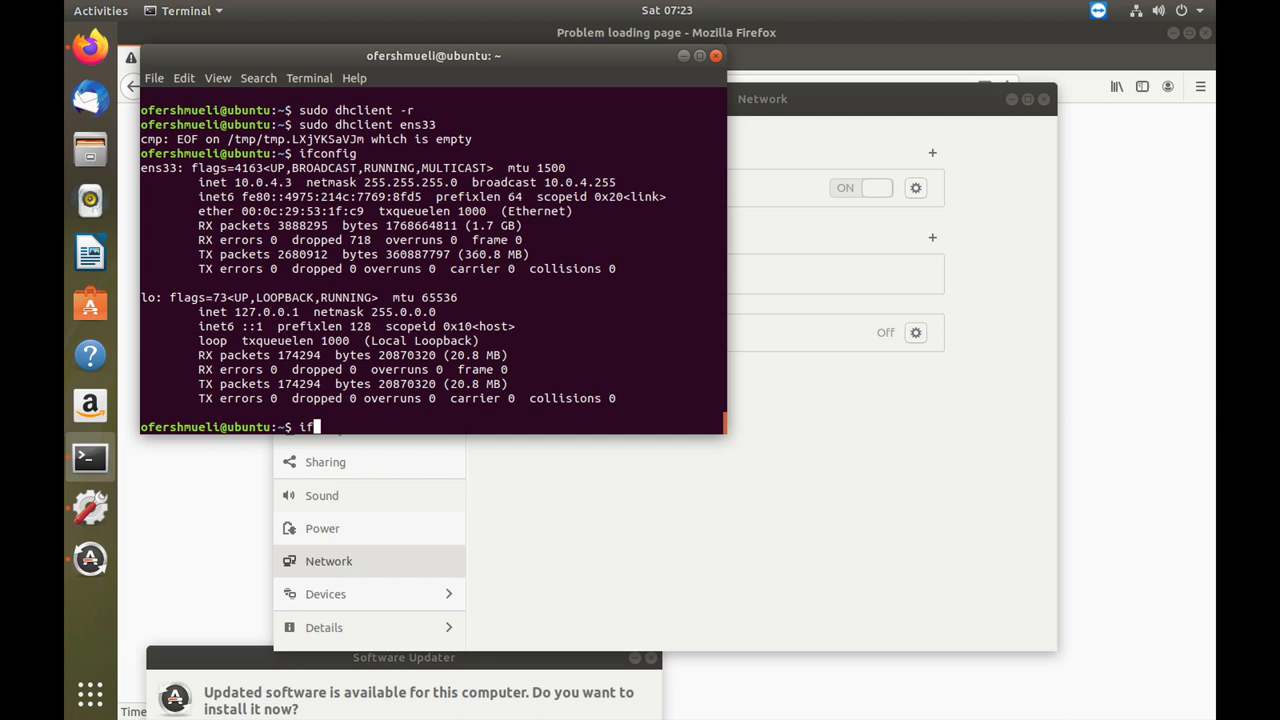
key("Return")
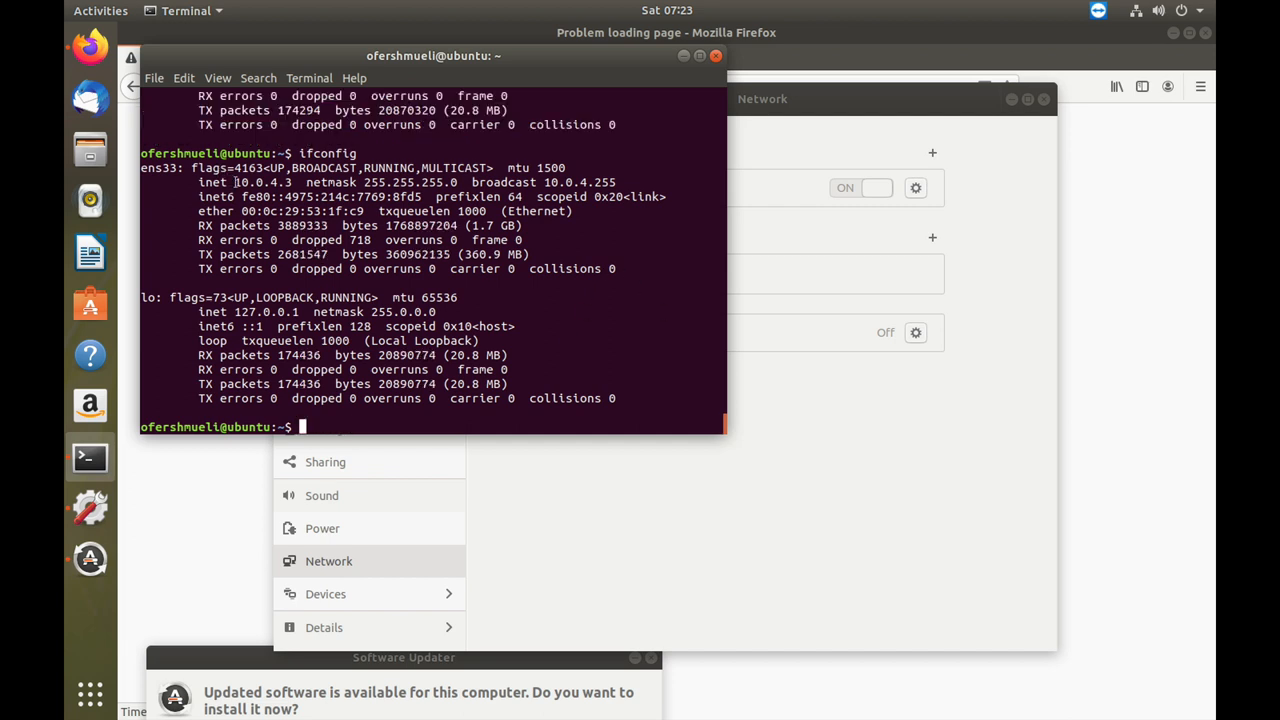
double_click(258, 182)
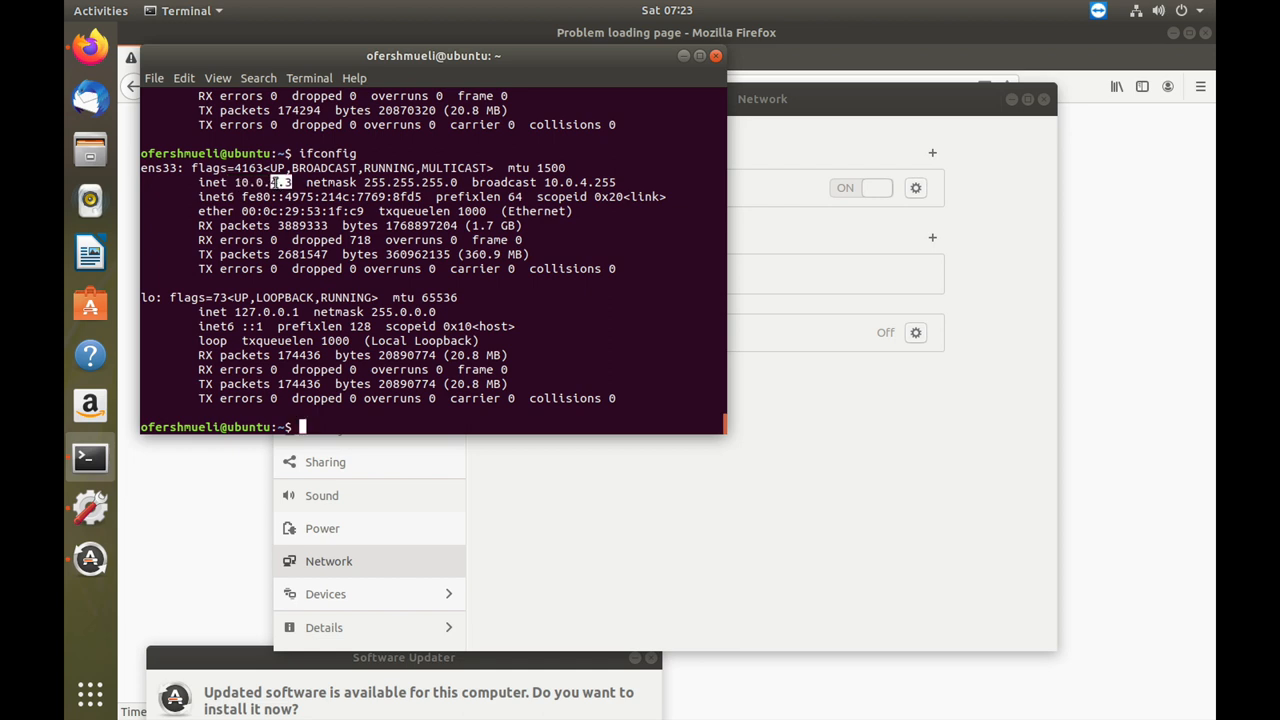
mouse_move(315, 211)
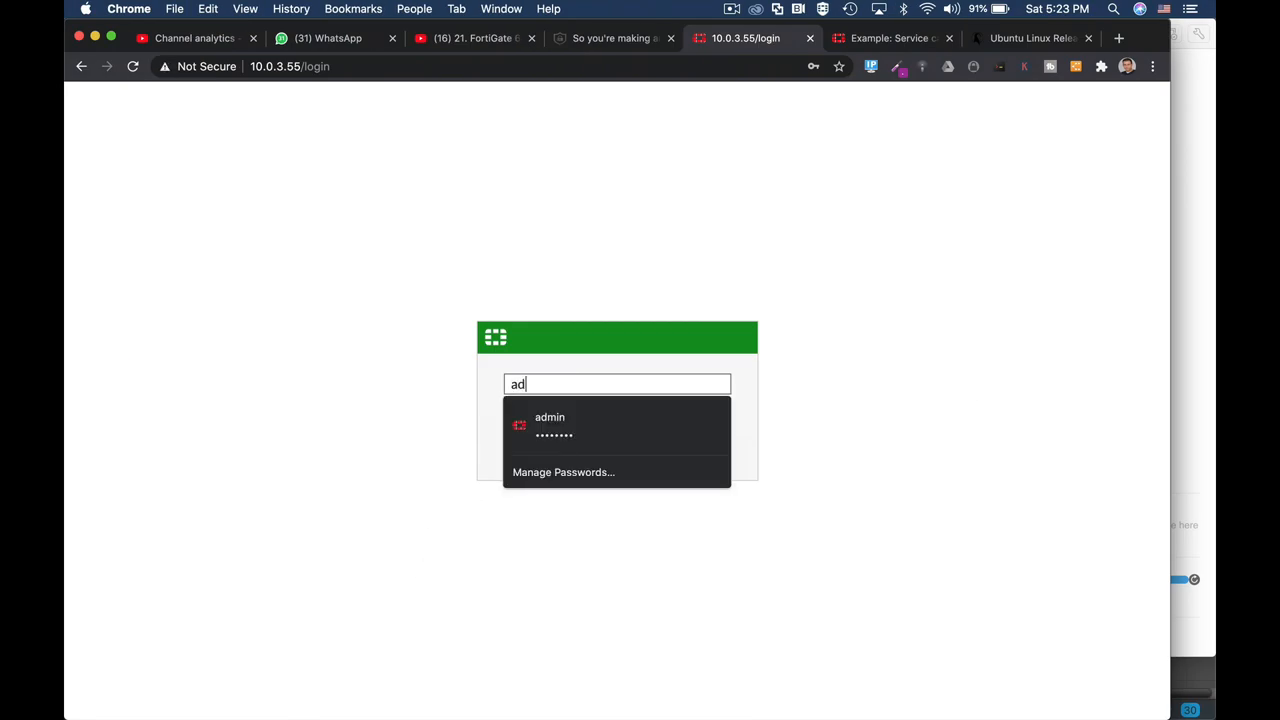
Log in to FortiGate with saved credentials and open the DMZ (port10) interface settings
left_click(549, 425)
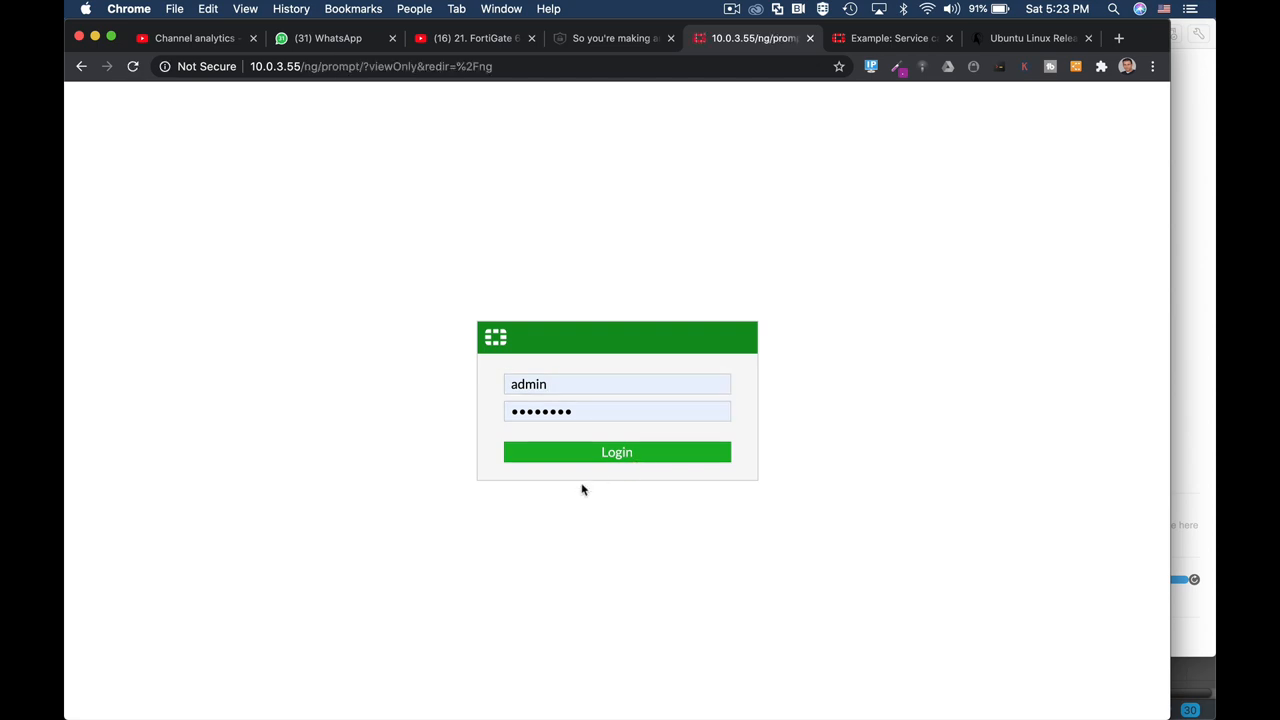
left_click(617, 452)
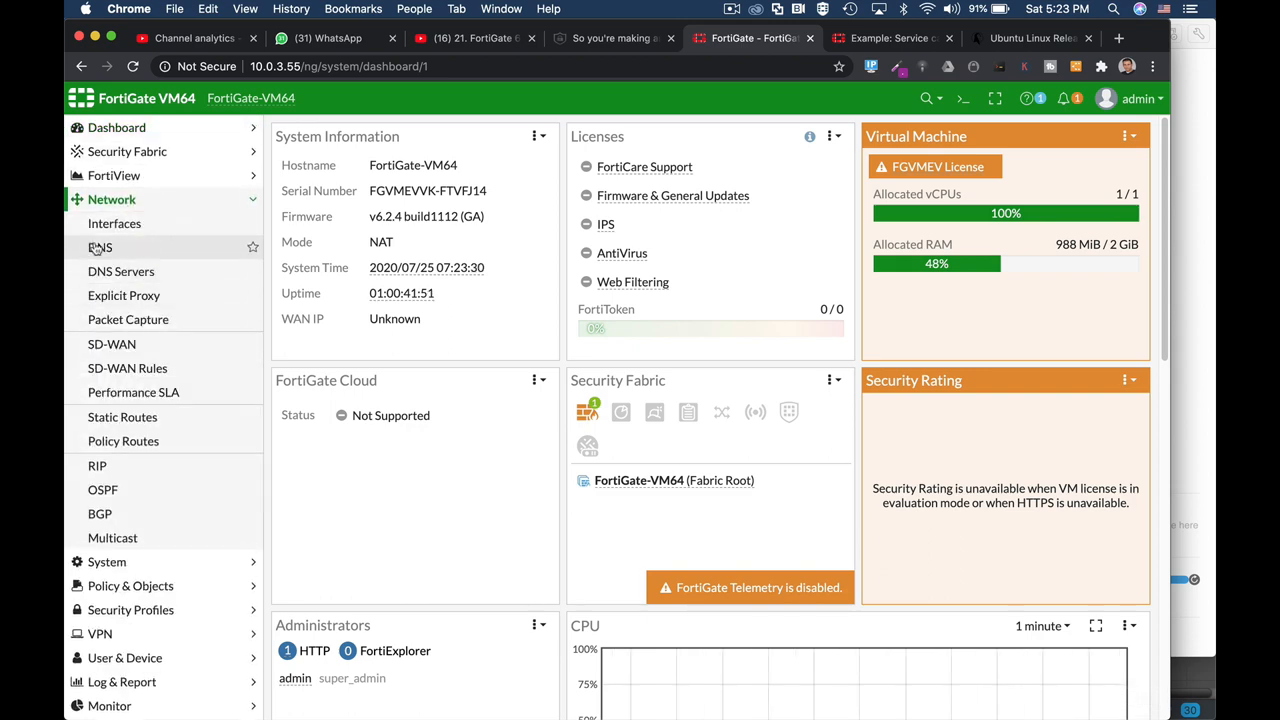
left_click(114, 223)
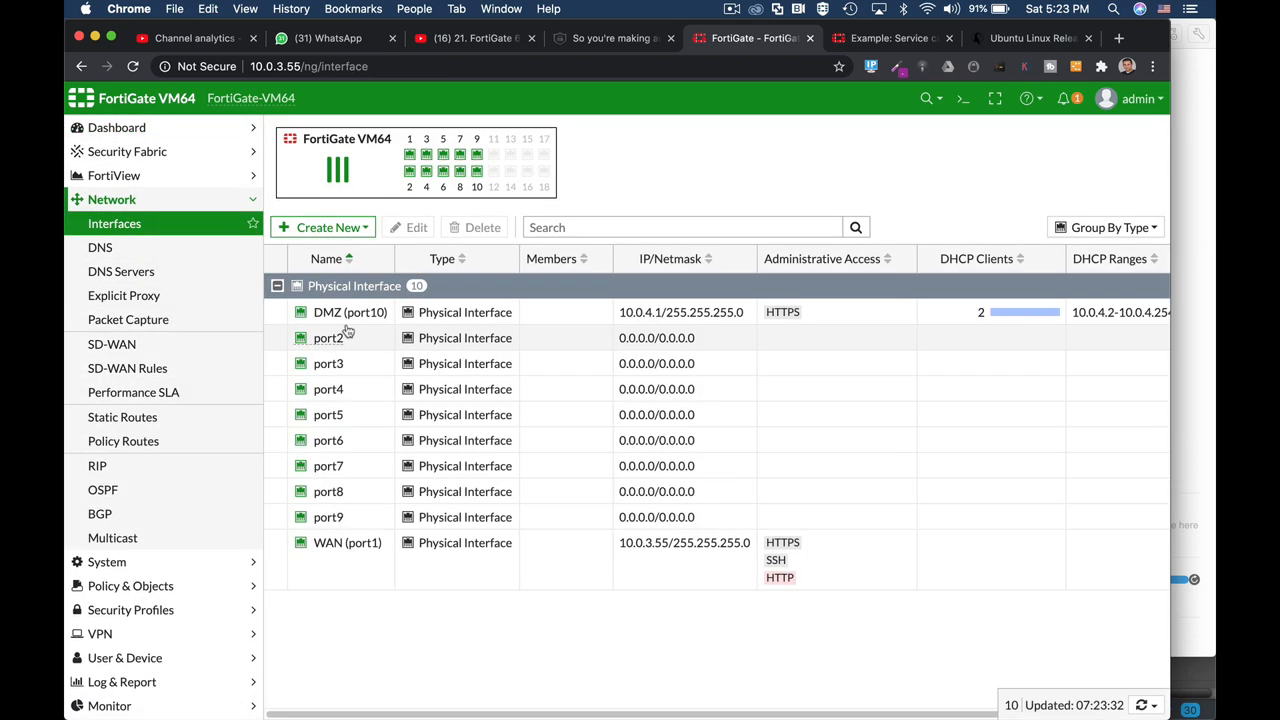
double_click(349, 312)
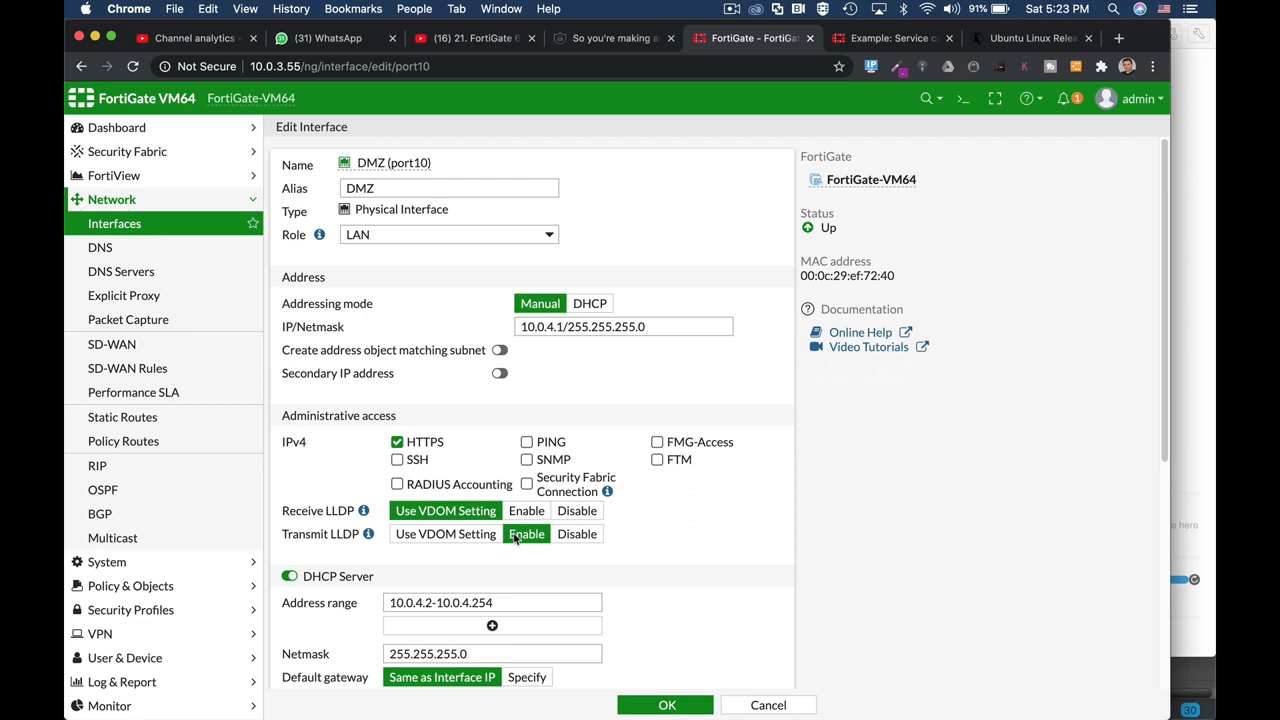
scroll("down", 3)
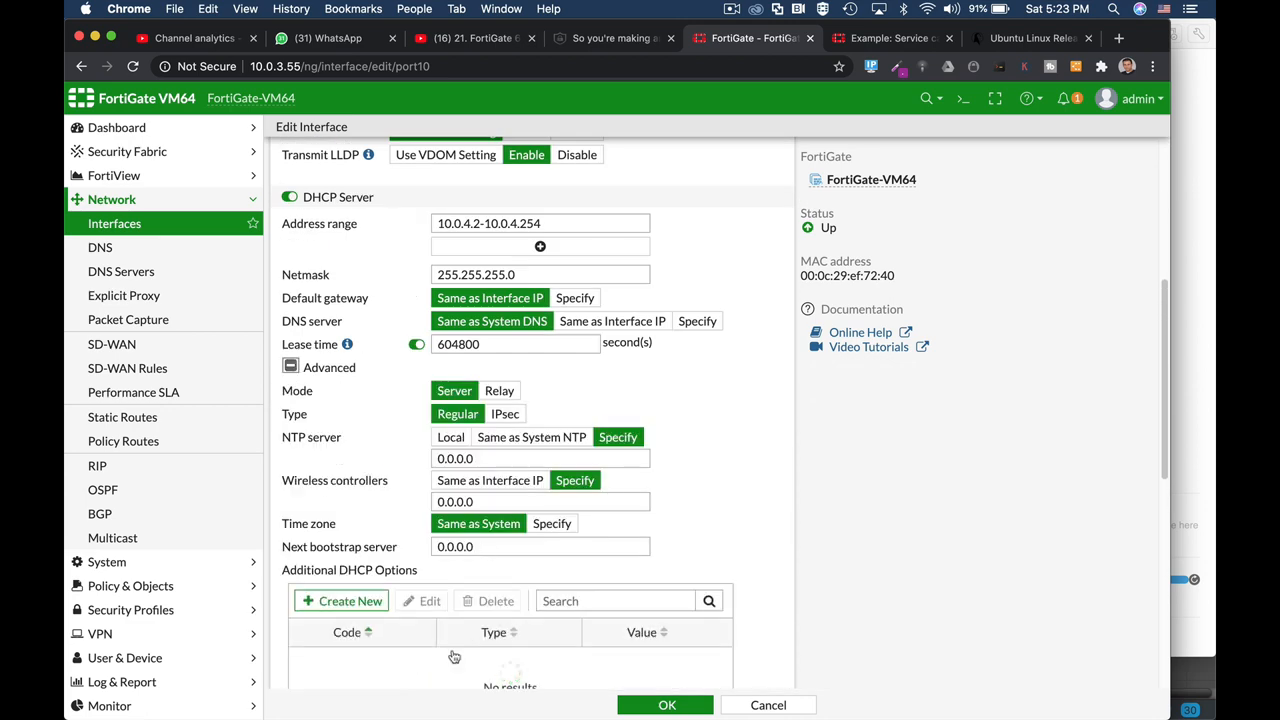
scroll("down", 3)
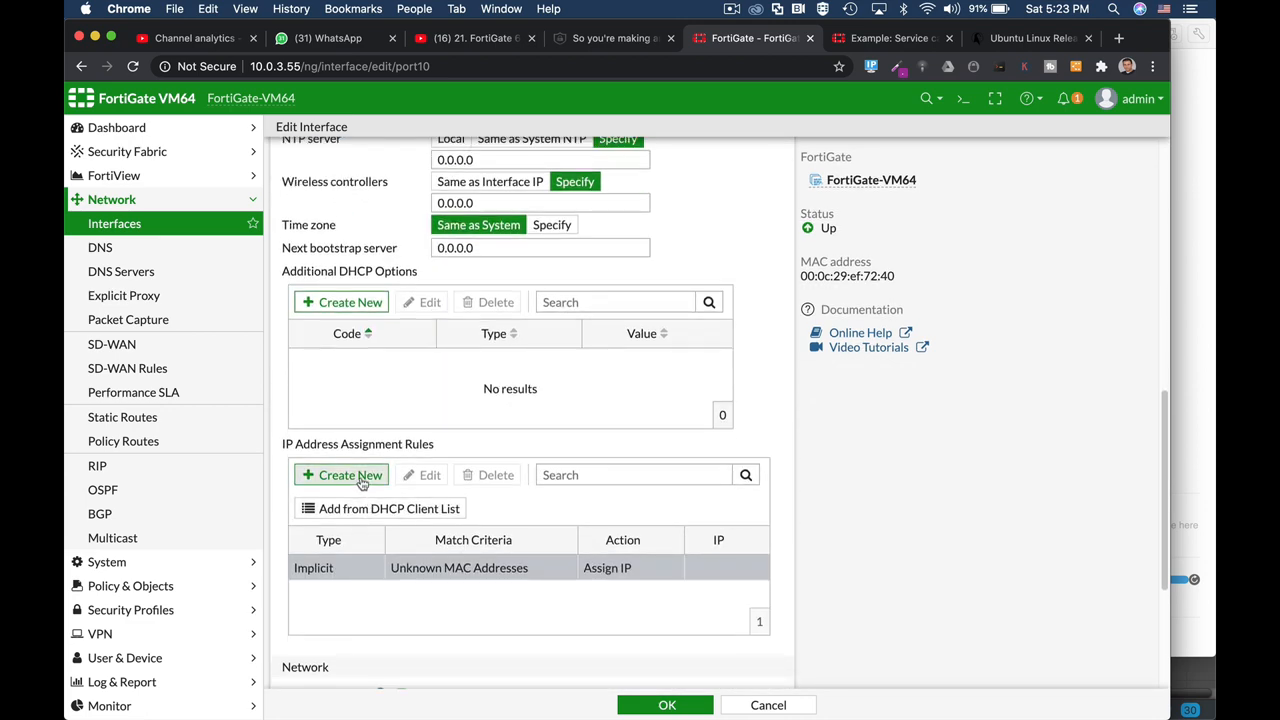
Open the DMZ DHCP client list and select the Linux client's MAC address for copying
left_click(341, 474)
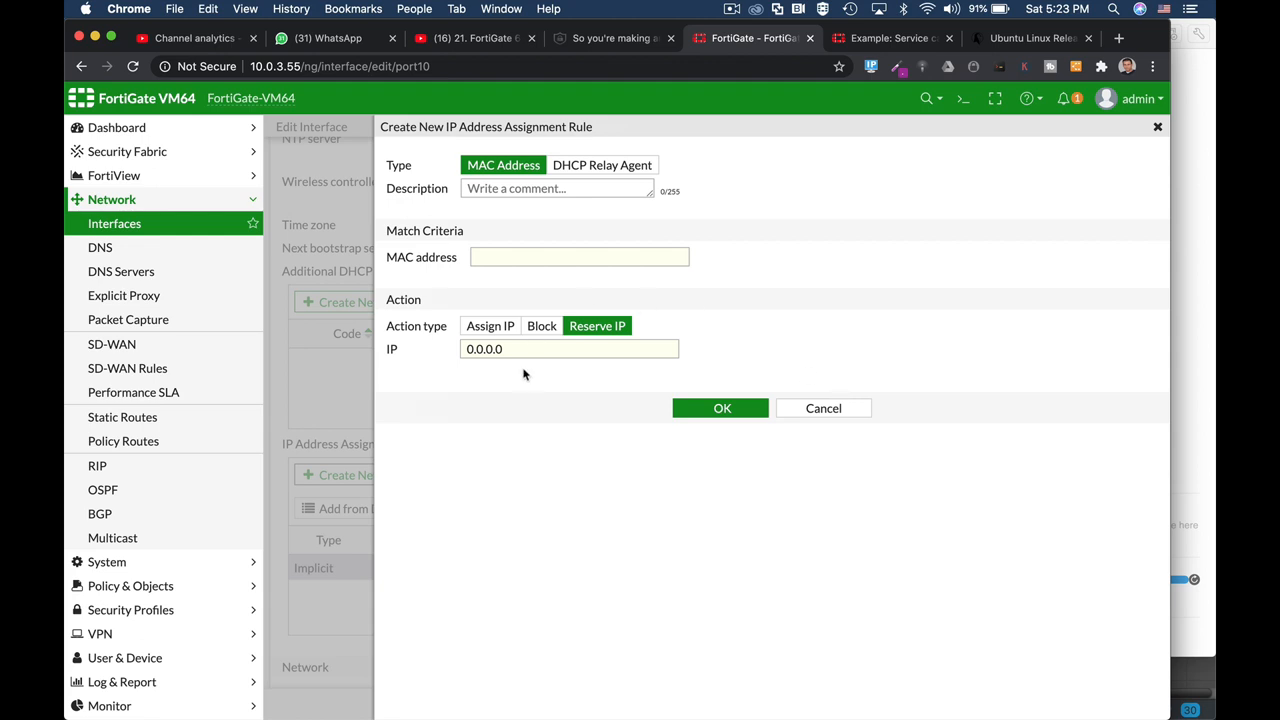
left_click(823, 408)
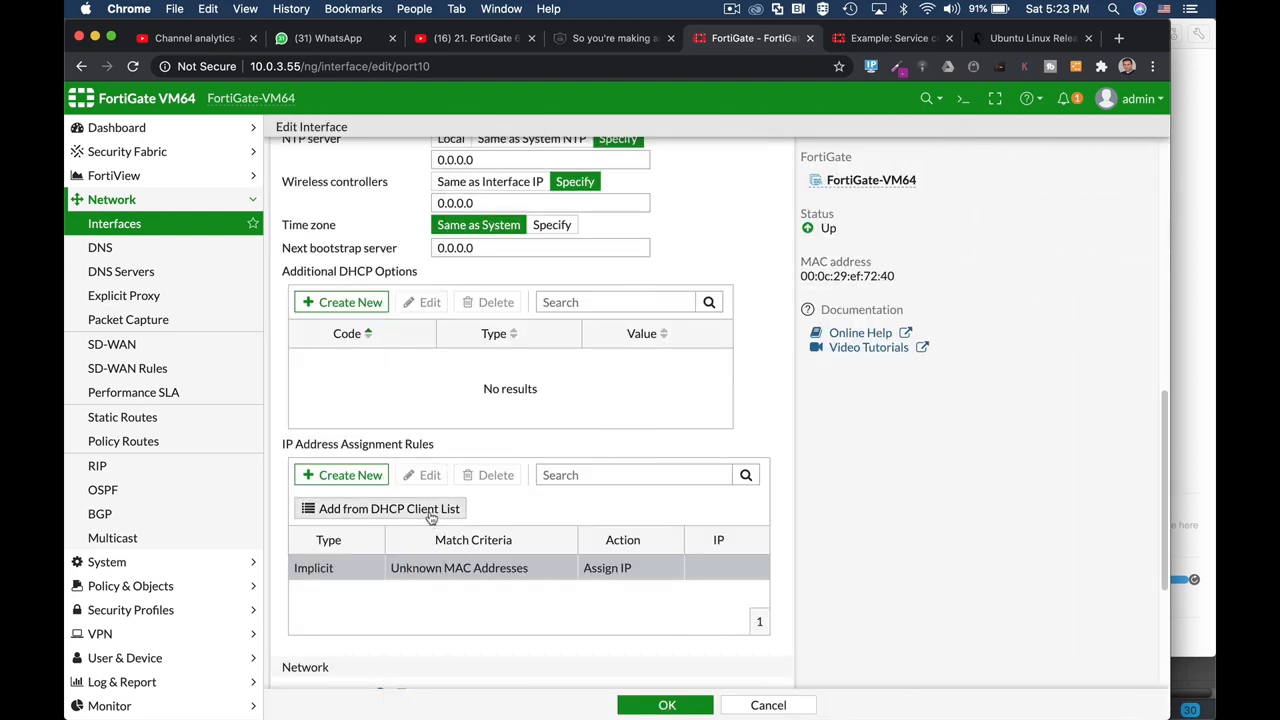
left_click(388, 508)
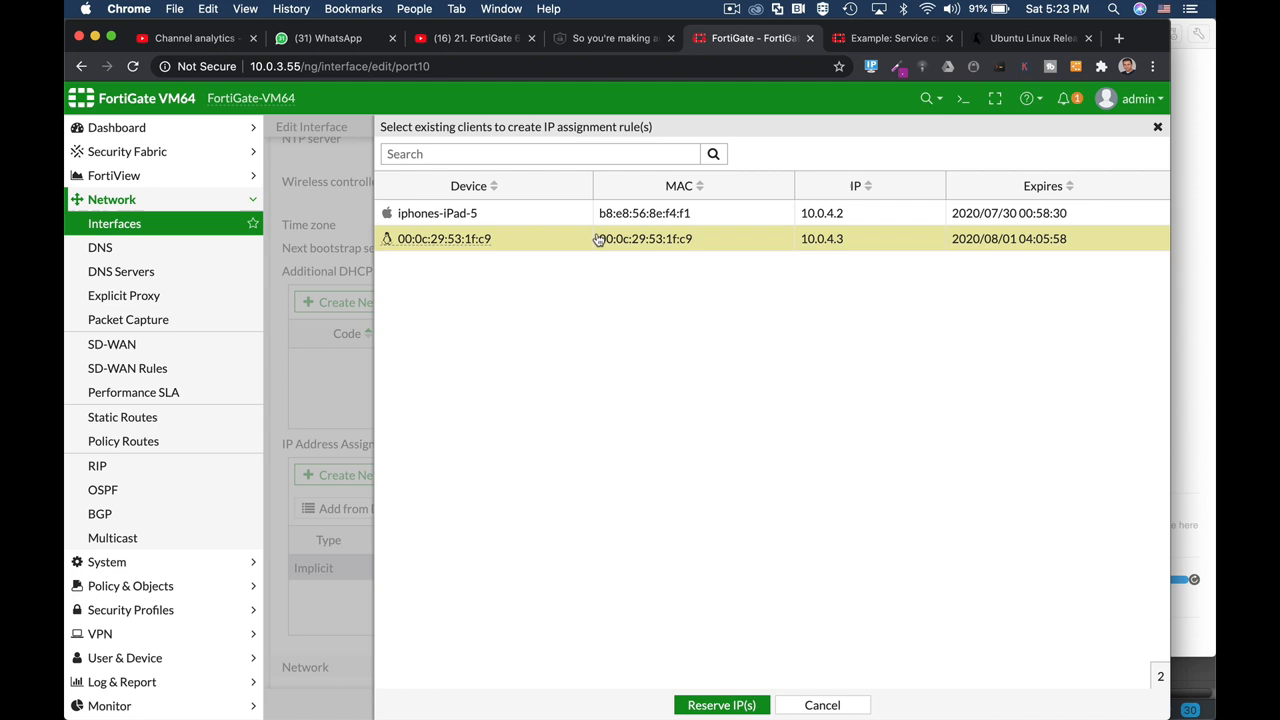
double_click(645, 238)
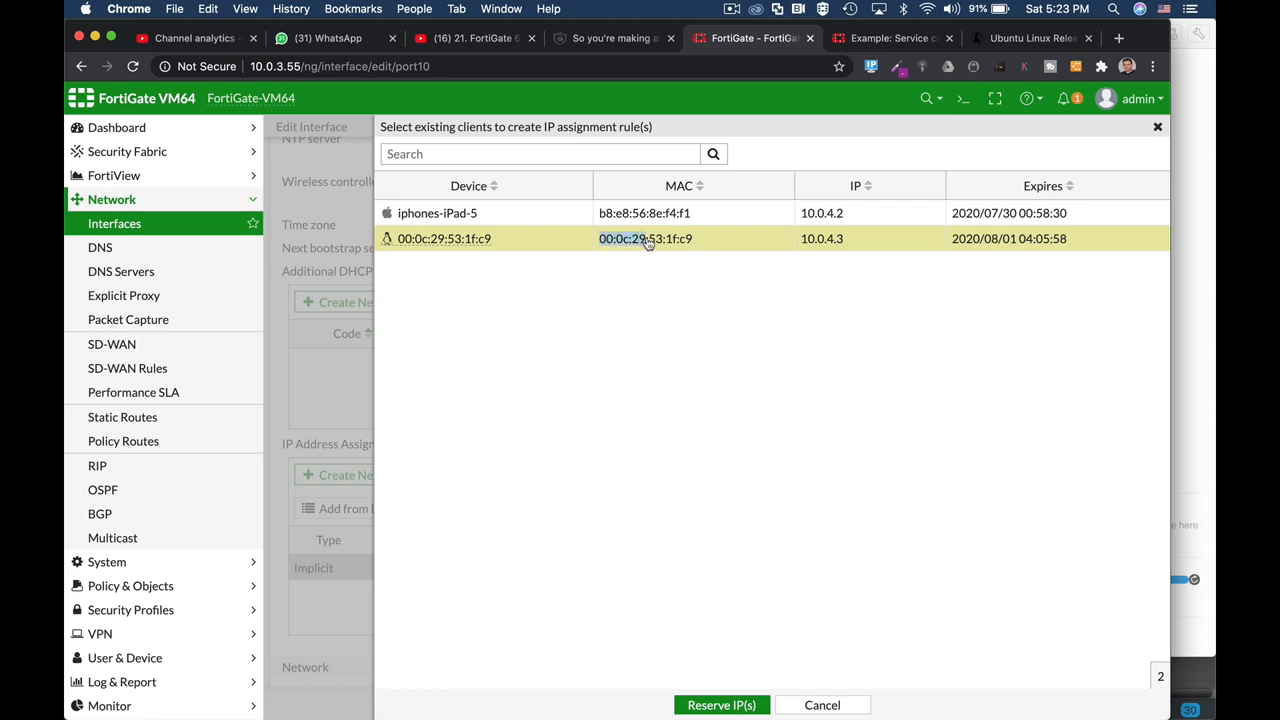
double_click(645, 238)
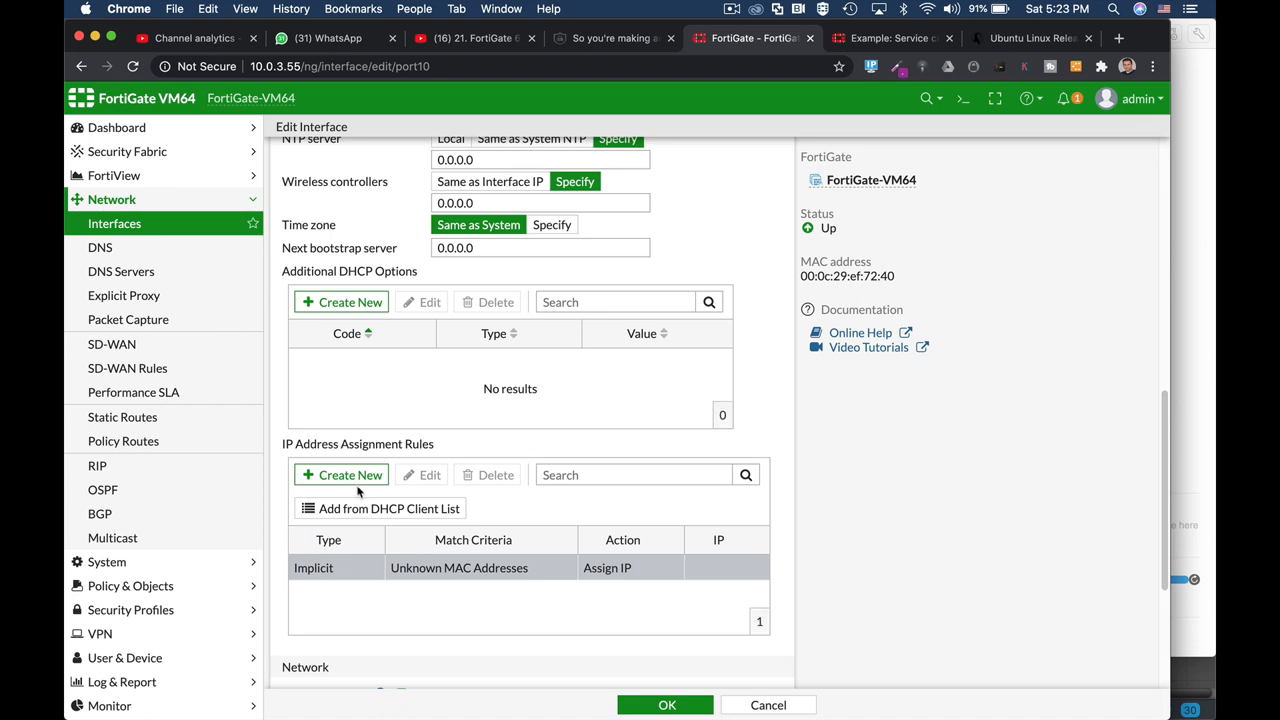
Add a Block assignment rule for MAC 00:0c:29:53:1f:c9 and save the DMZ interface
left_click(341, 474)
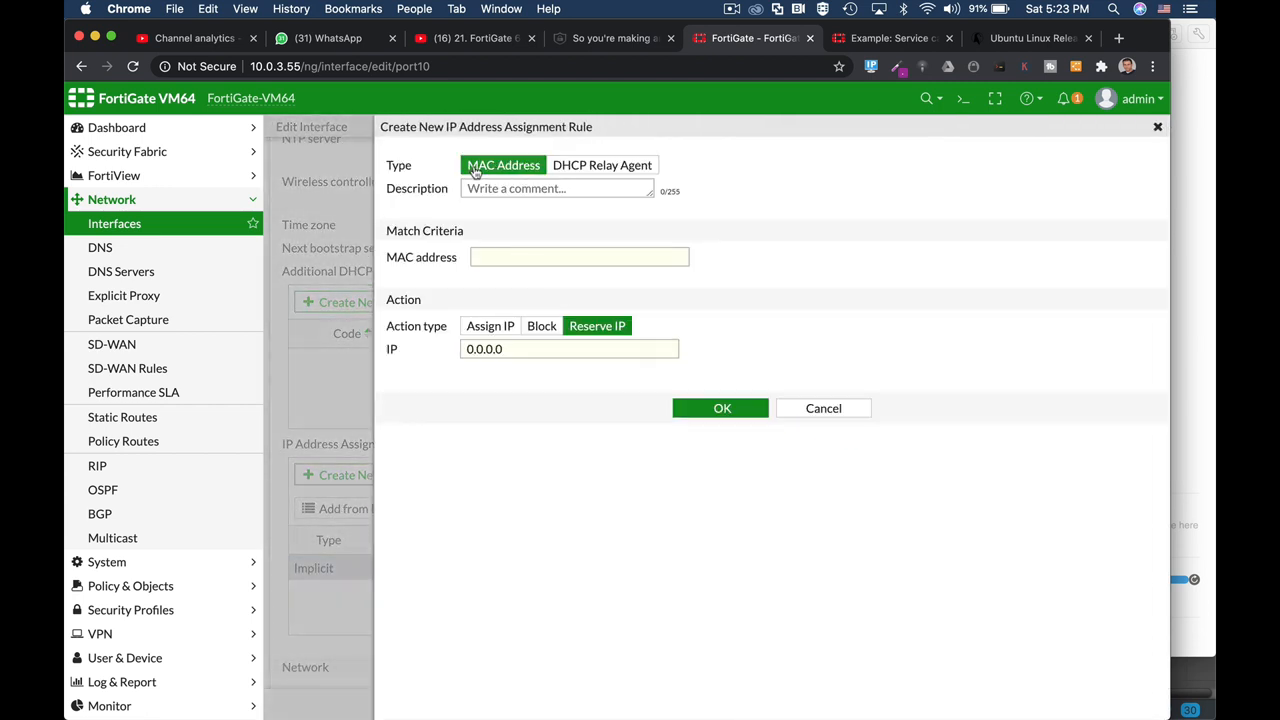
type("00:0c:29:53:1f:c9")
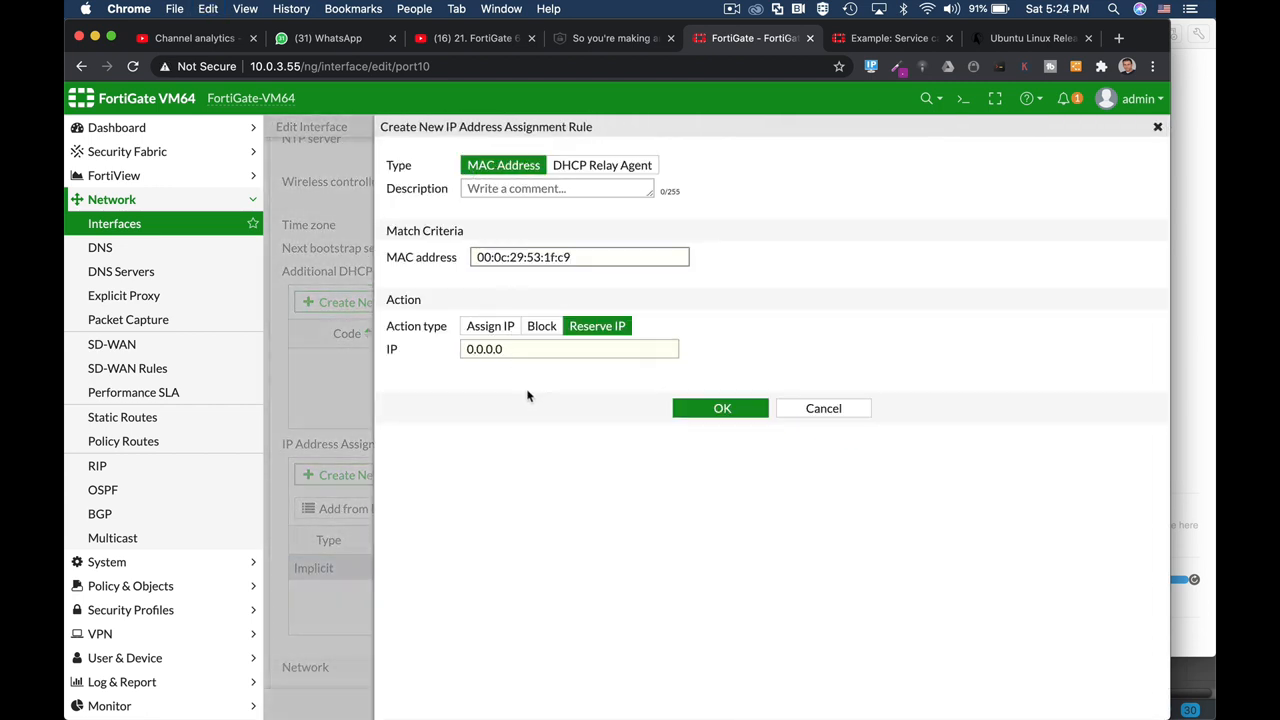
left_click(542, 325)
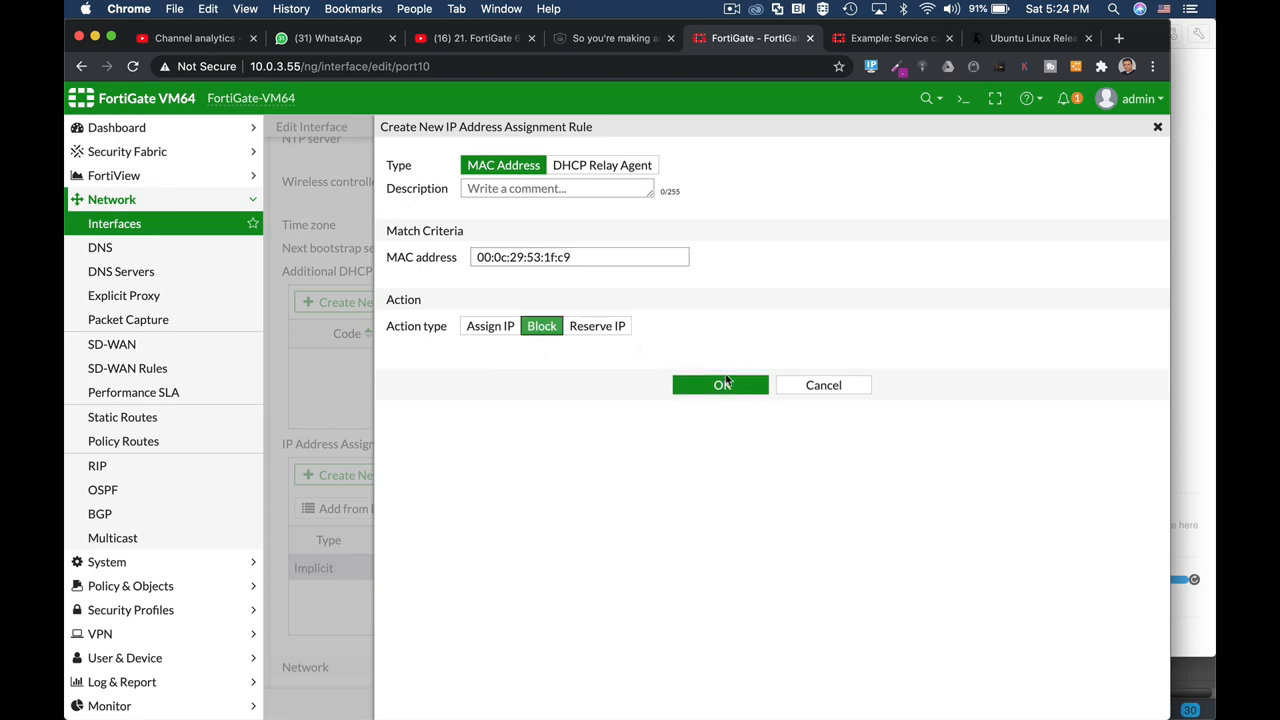
left_click(720, 385)
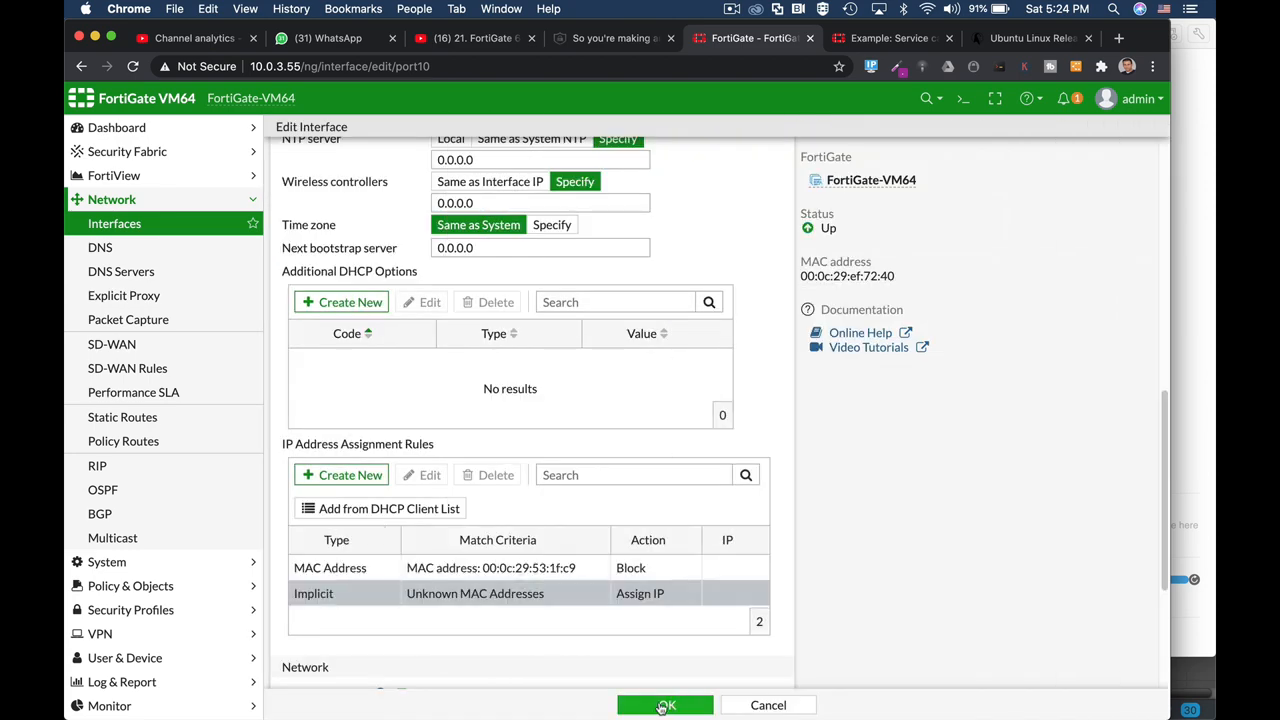
left_click(665, 705)
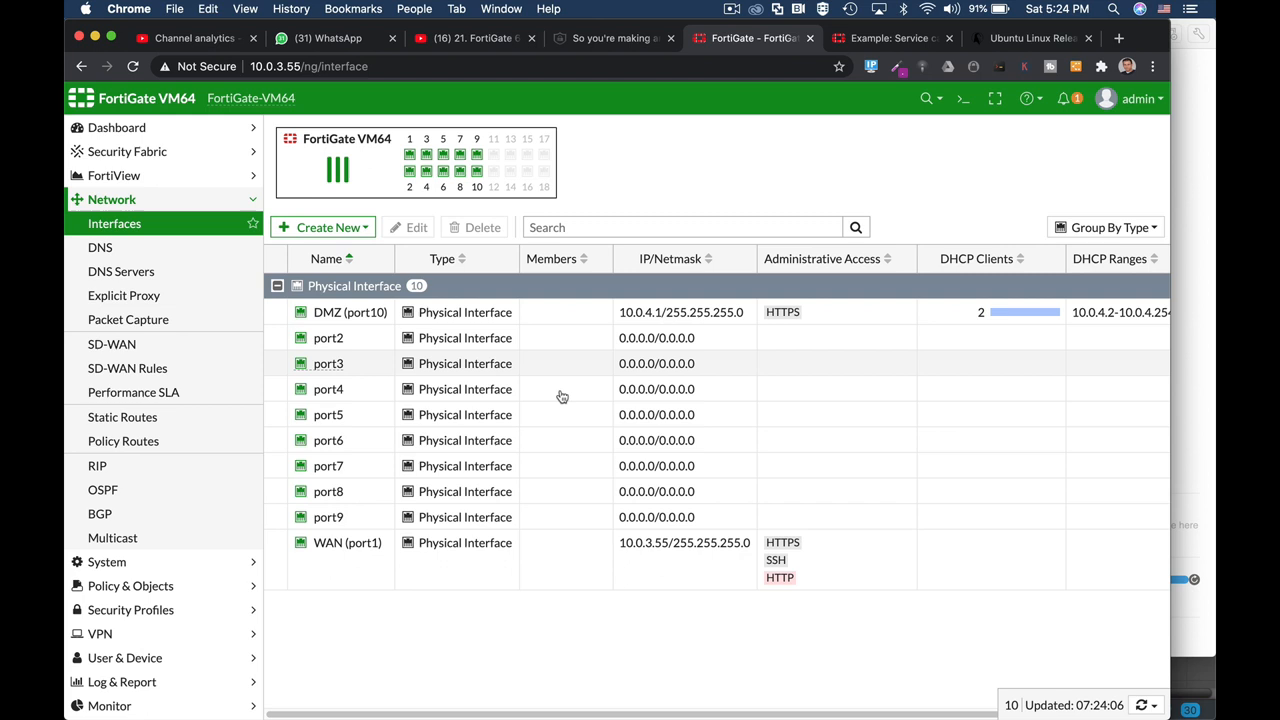
mouse_move(505, 361)
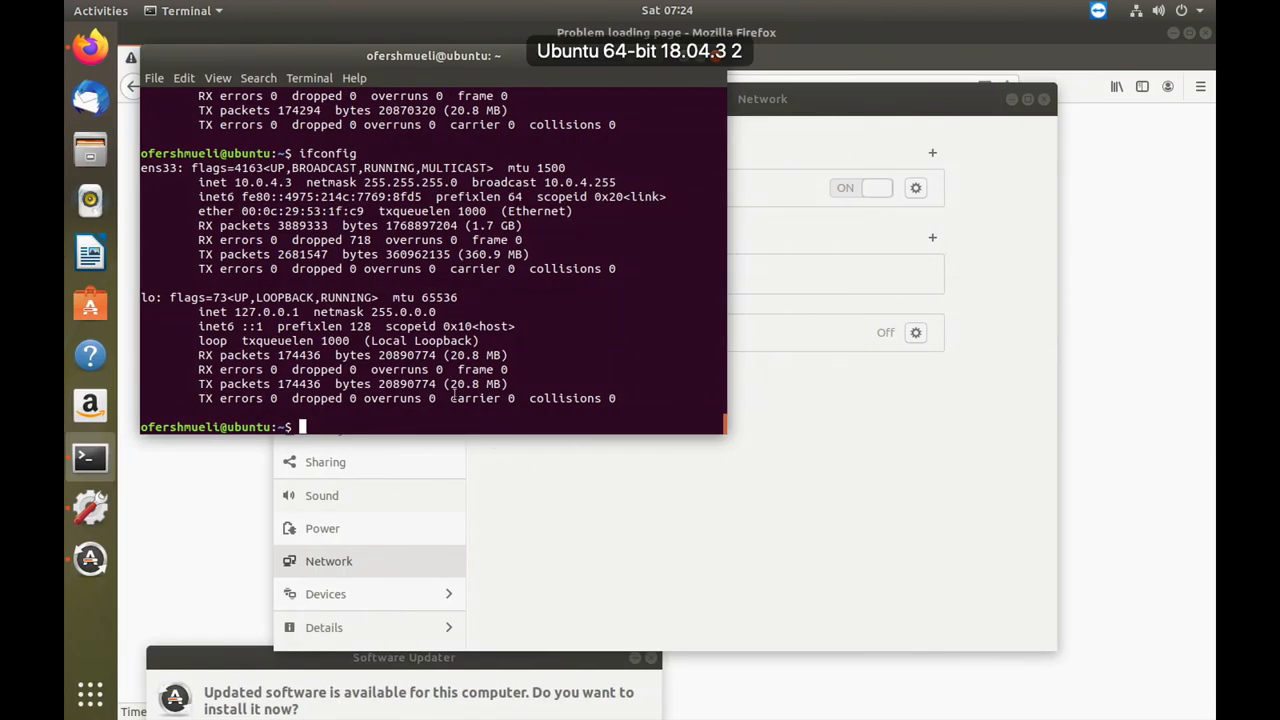
Confirm ifconfig shows 10.0.4.3, release the lease with sudo dhclient -r, then retype ifconfig
type("ifconfig")
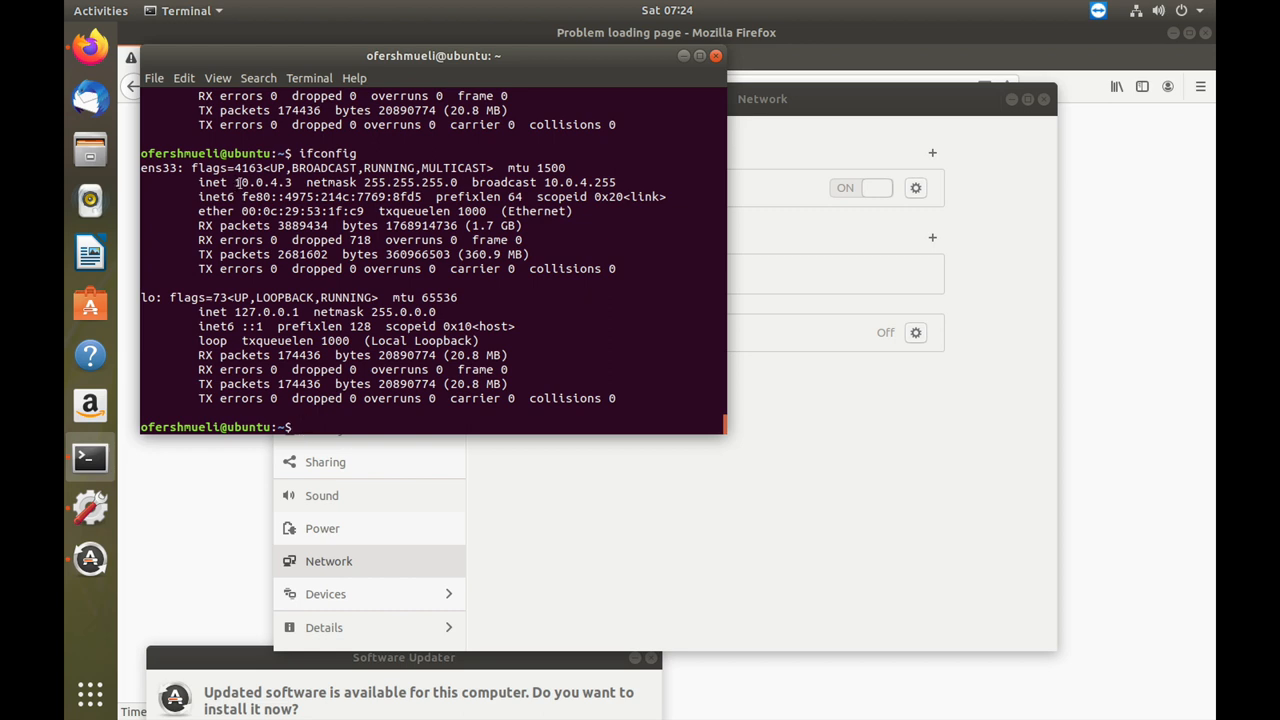
double_click(252, 182)
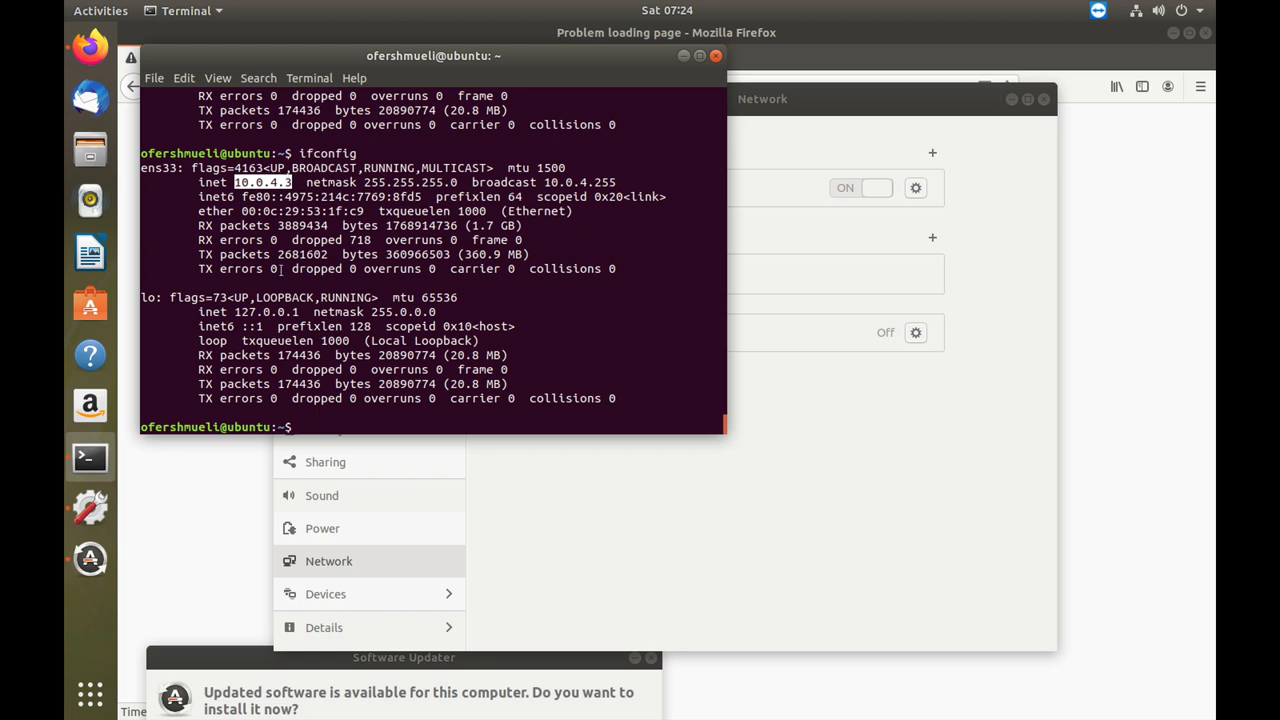
type("sudo dhc")
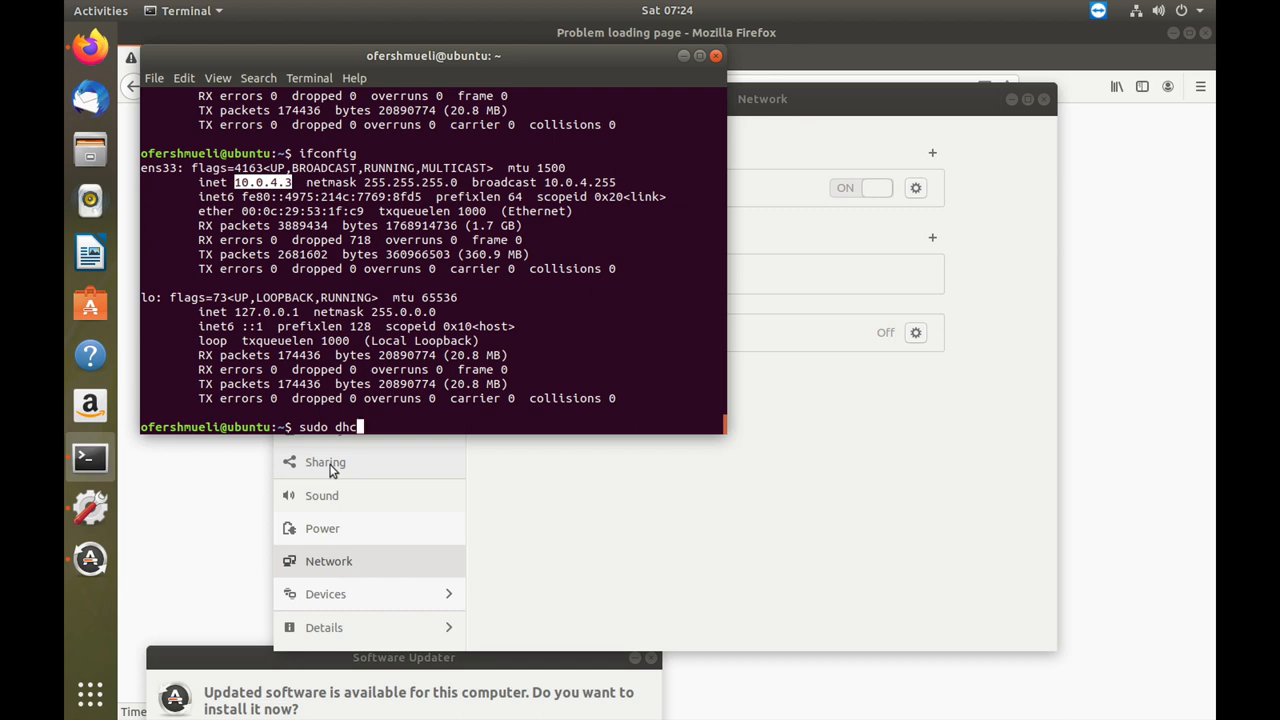
type("pclient -r")
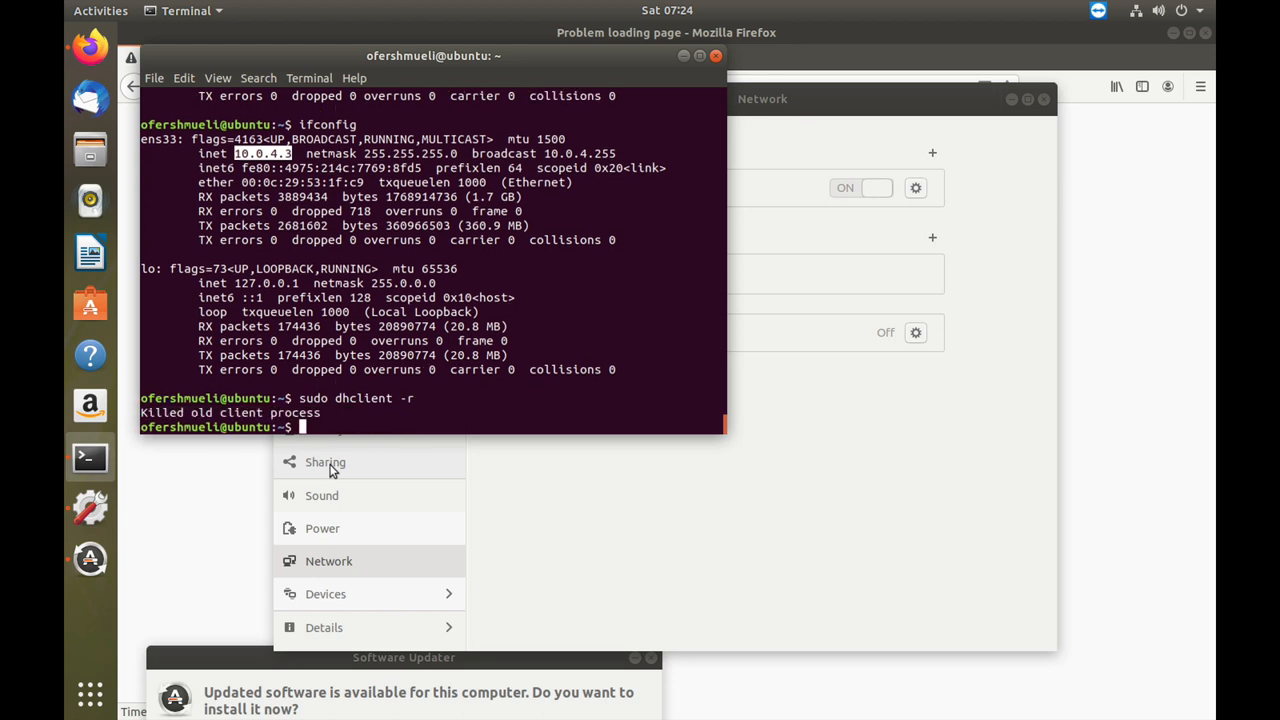
type("sudo dhclient -r")
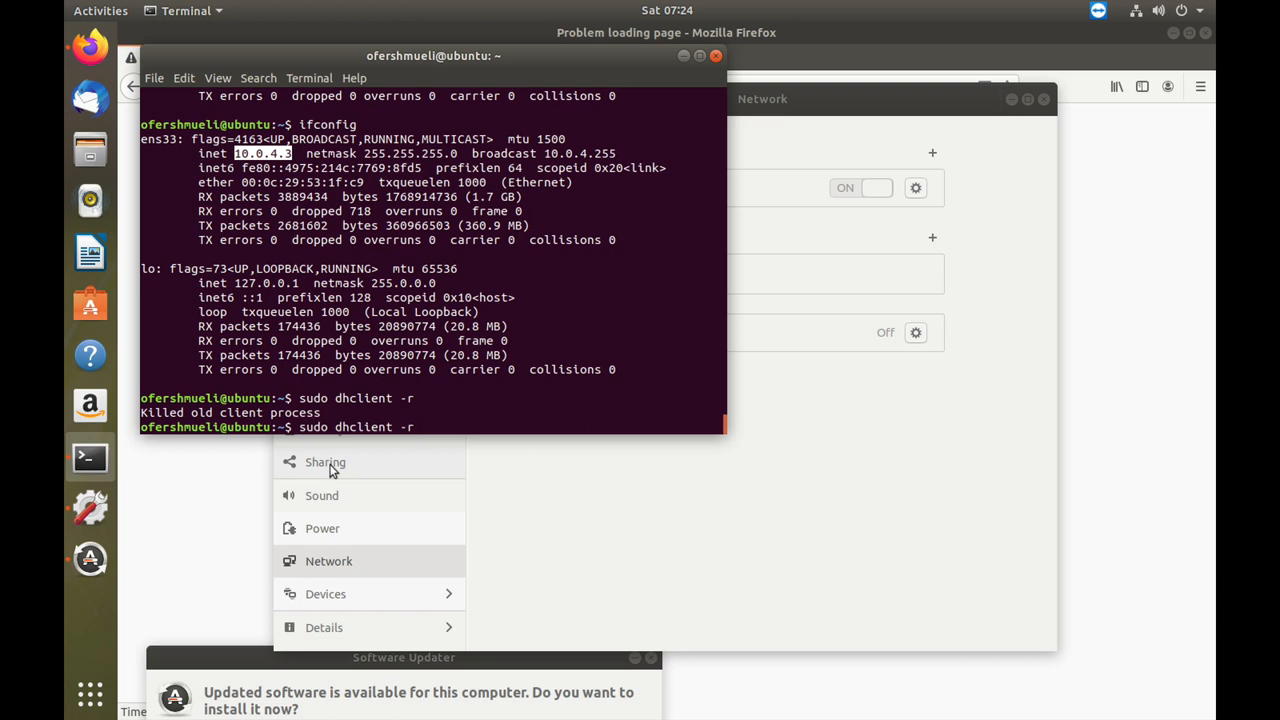
type("ifconfig")
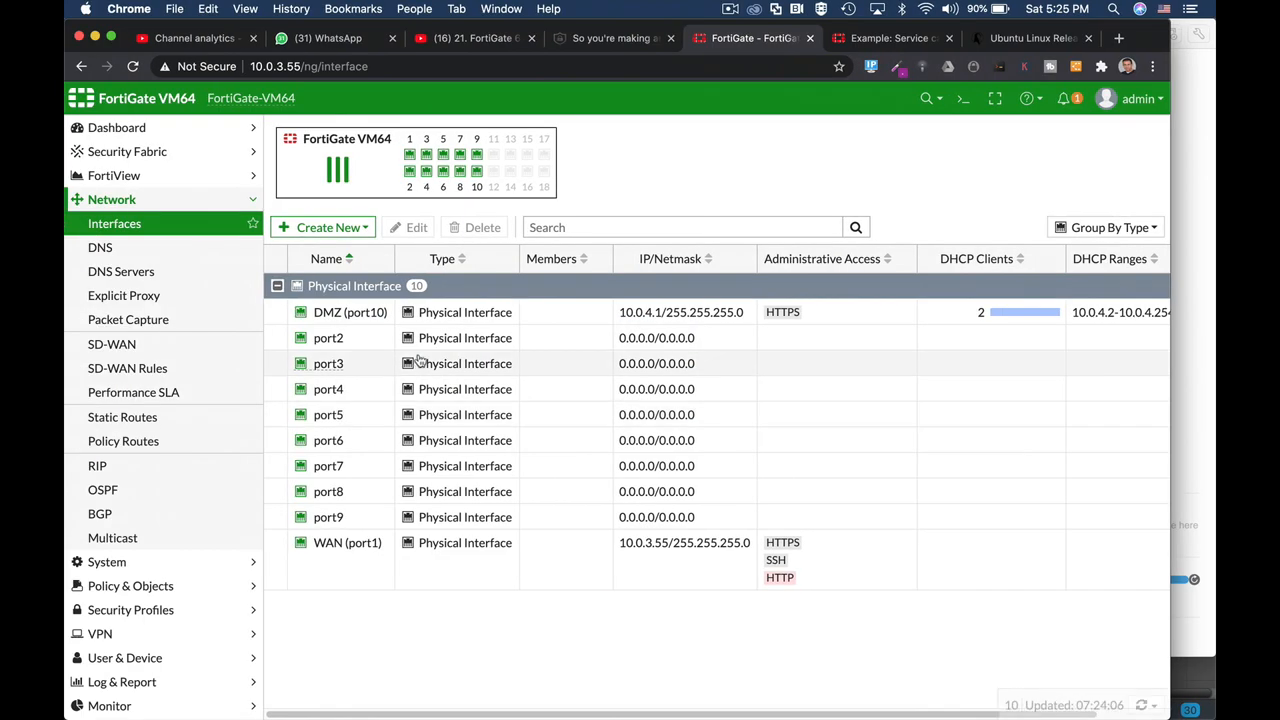
Edit DMZ's advanced DHCP options and view its client list, now only two iPhone/iPad leases
left_click(349, 312)
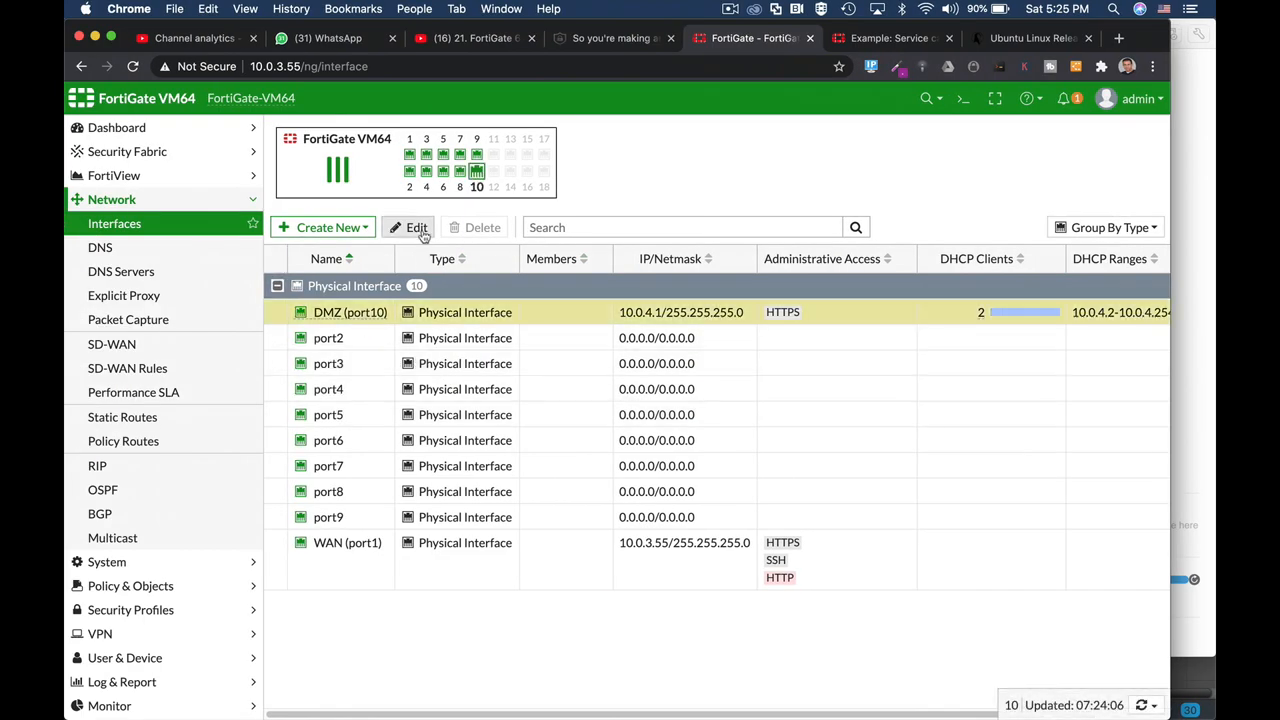
left_click(416, 227)
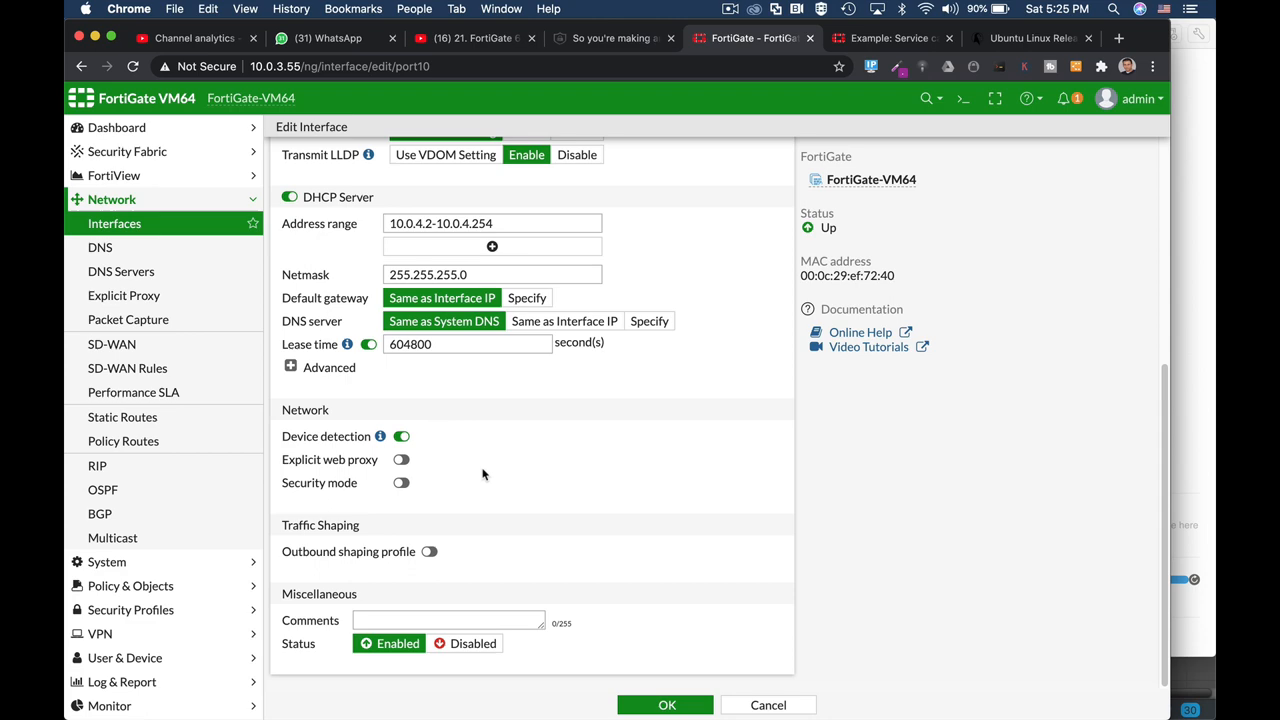
left_click(329, 367)
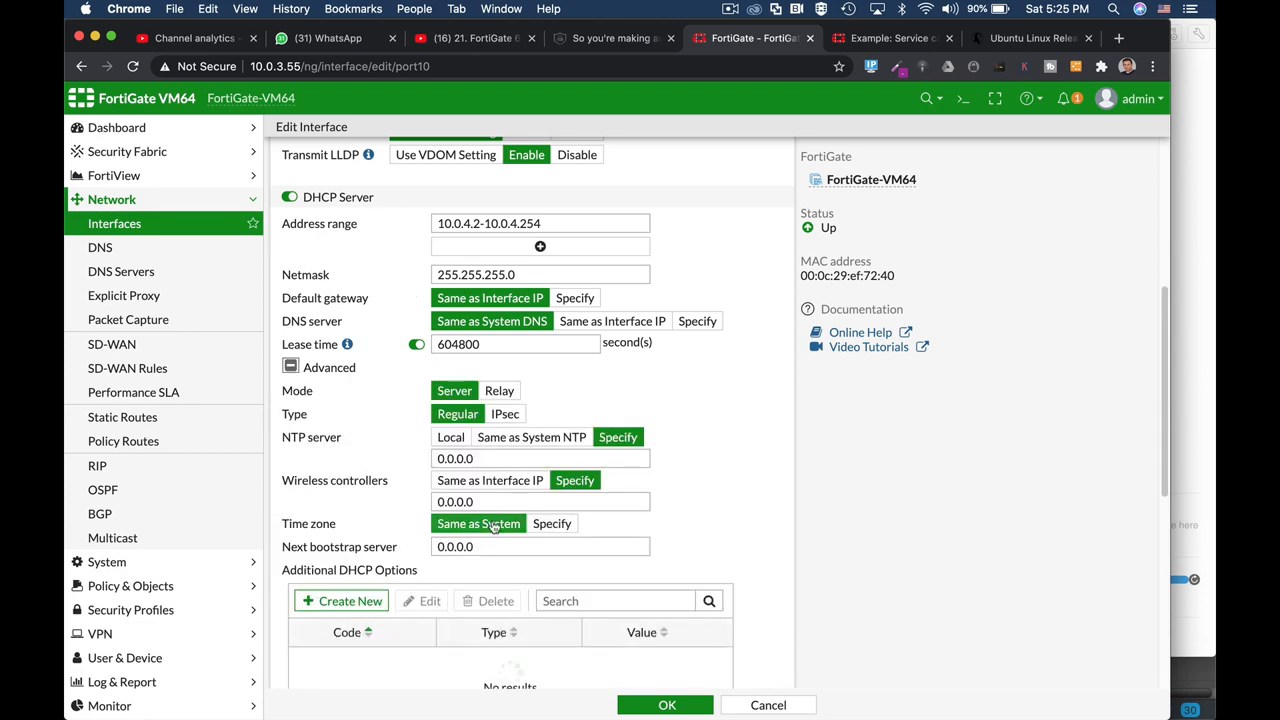
scroll("down", 3)
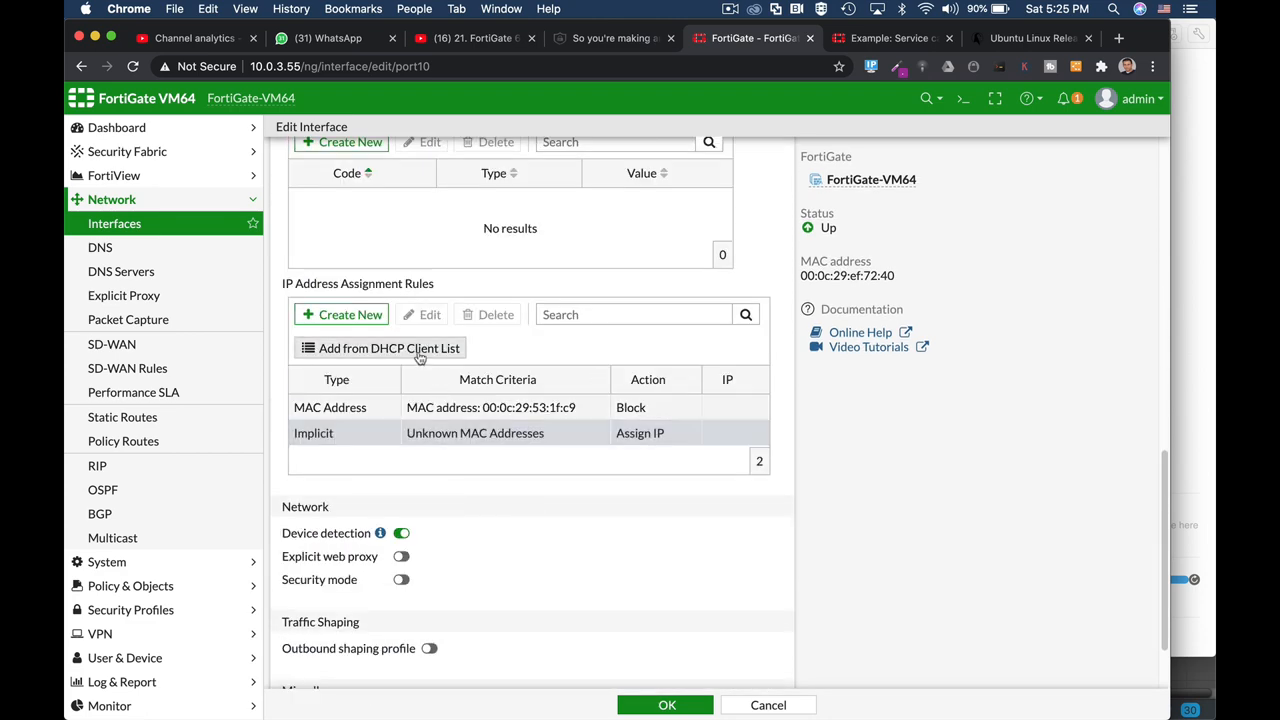
left_click(388, 348)
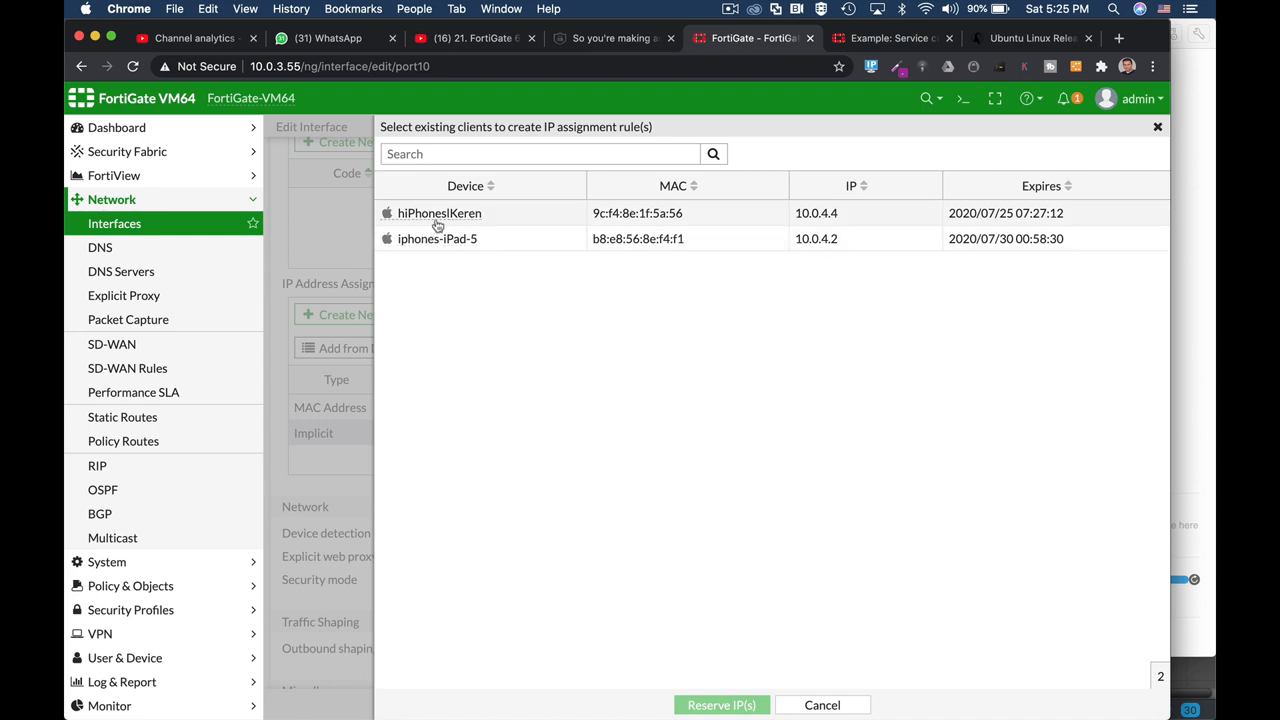
mouse_move(400, 229)
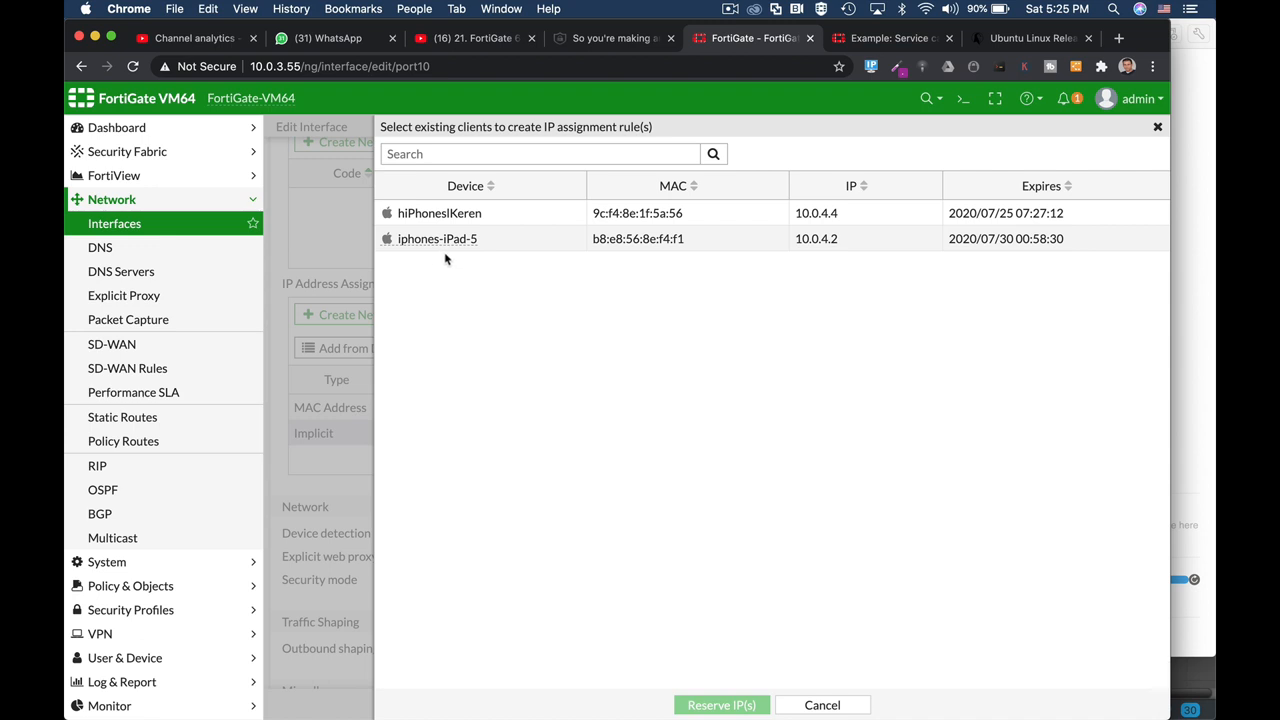
mouse_move(508, 278)
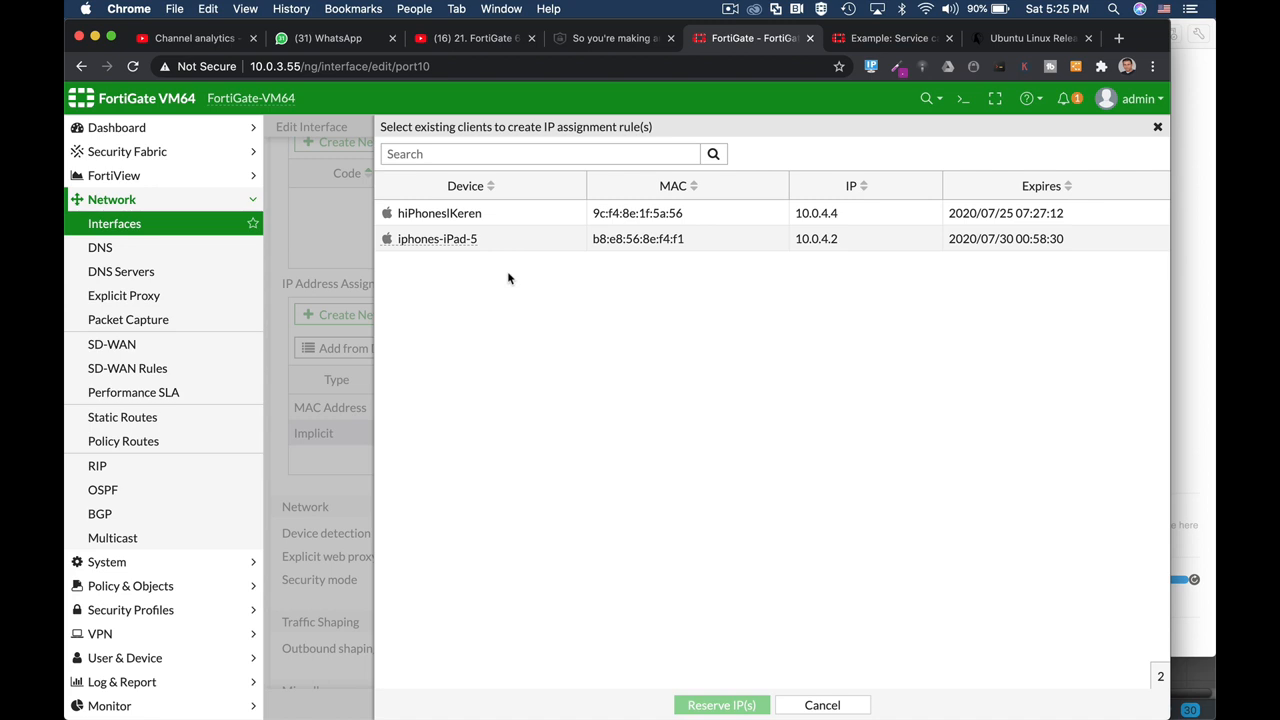